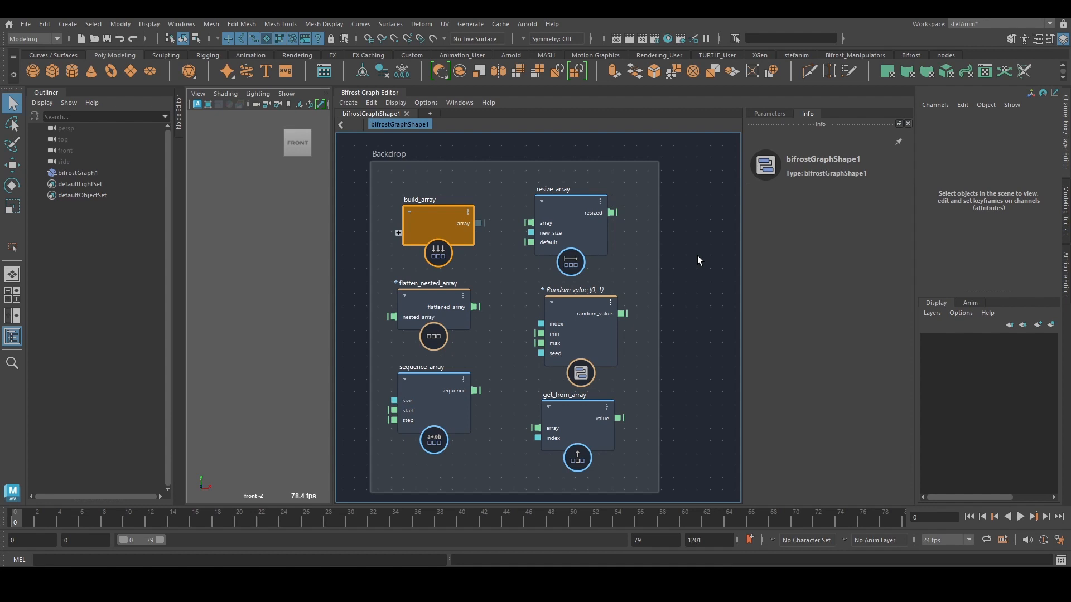
mouse_move(609, 251)
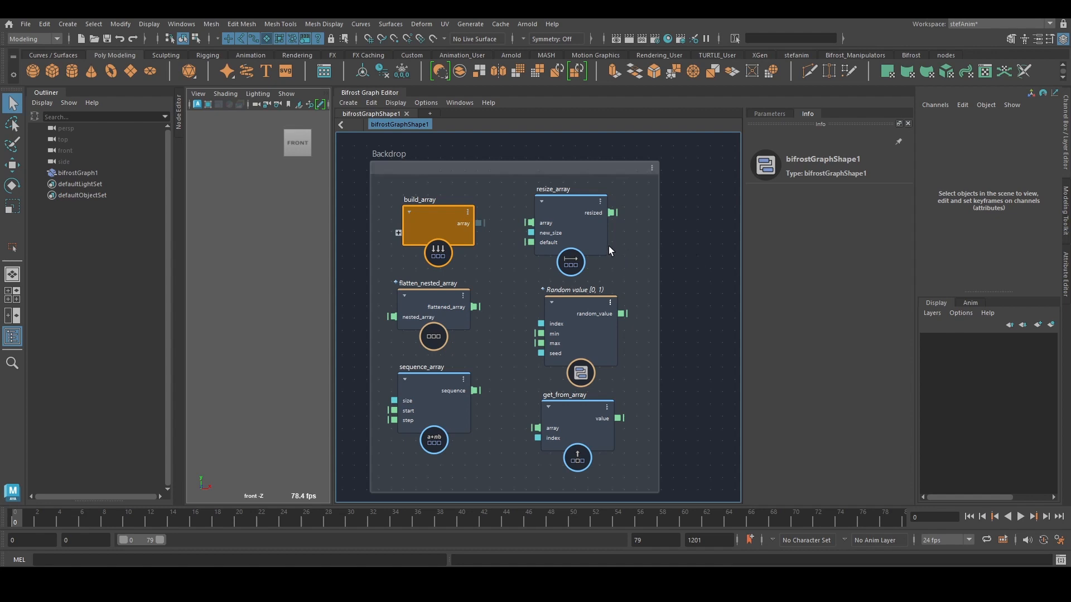
mouse_move(669, 263)
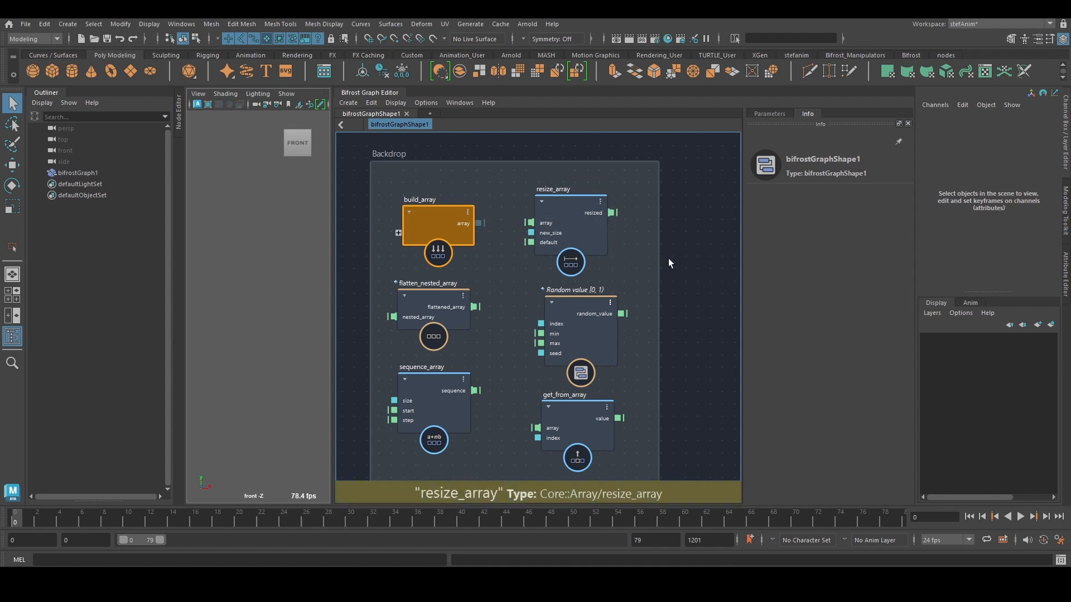
mouse_move(694, 281)
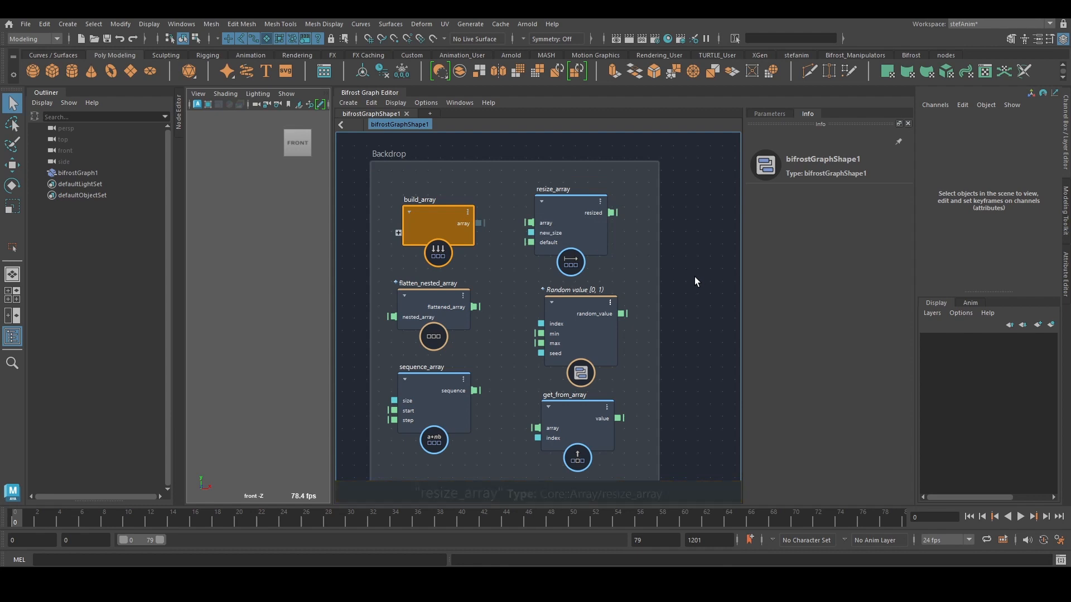
mouse_move(676, 282)
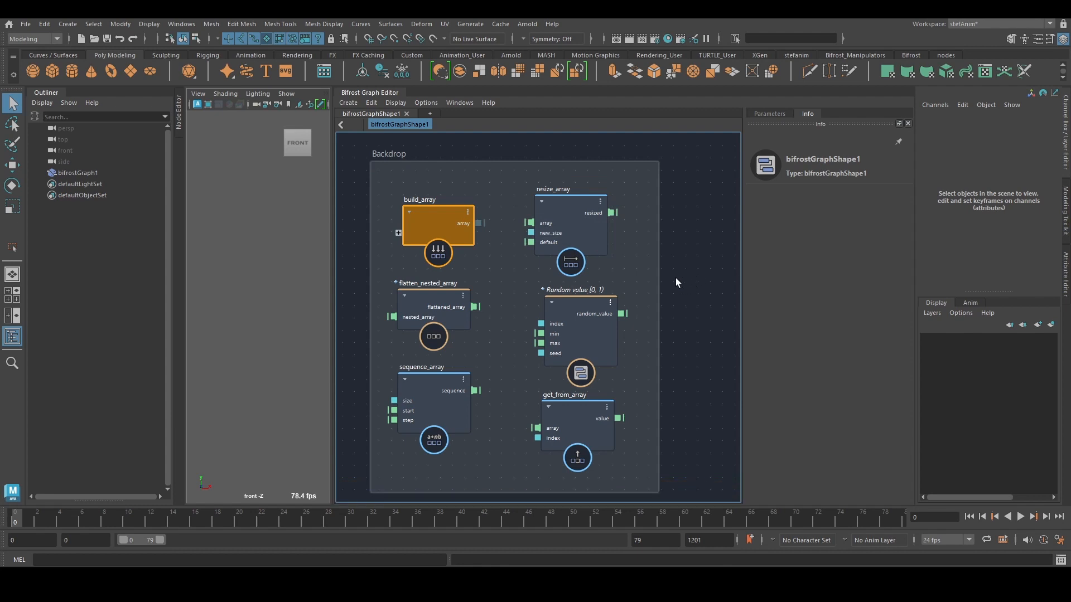
mouse_move(680, 256)
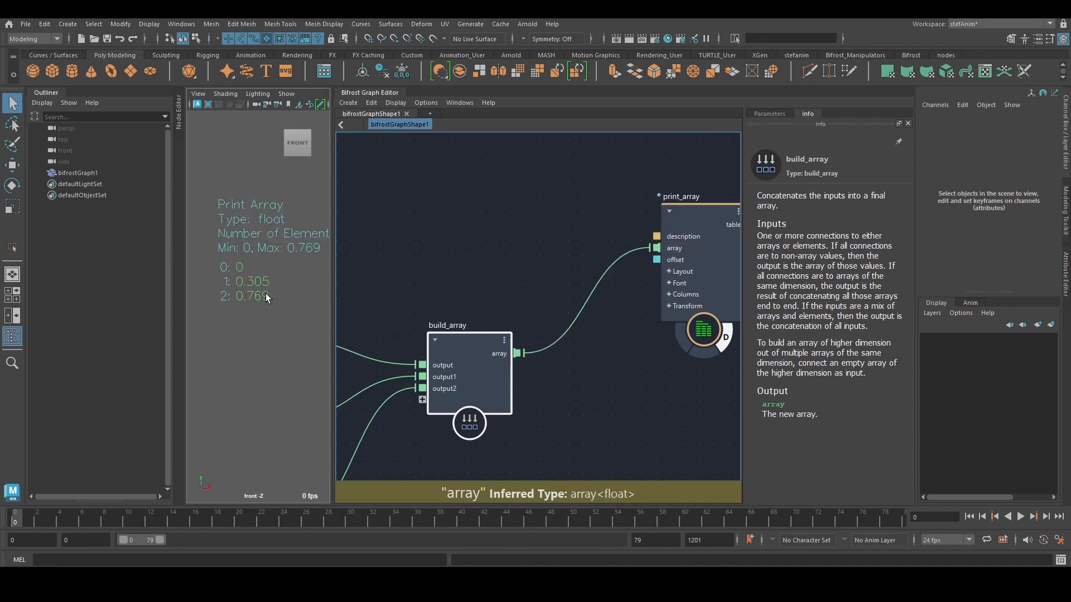
mouse_move(610, 293)
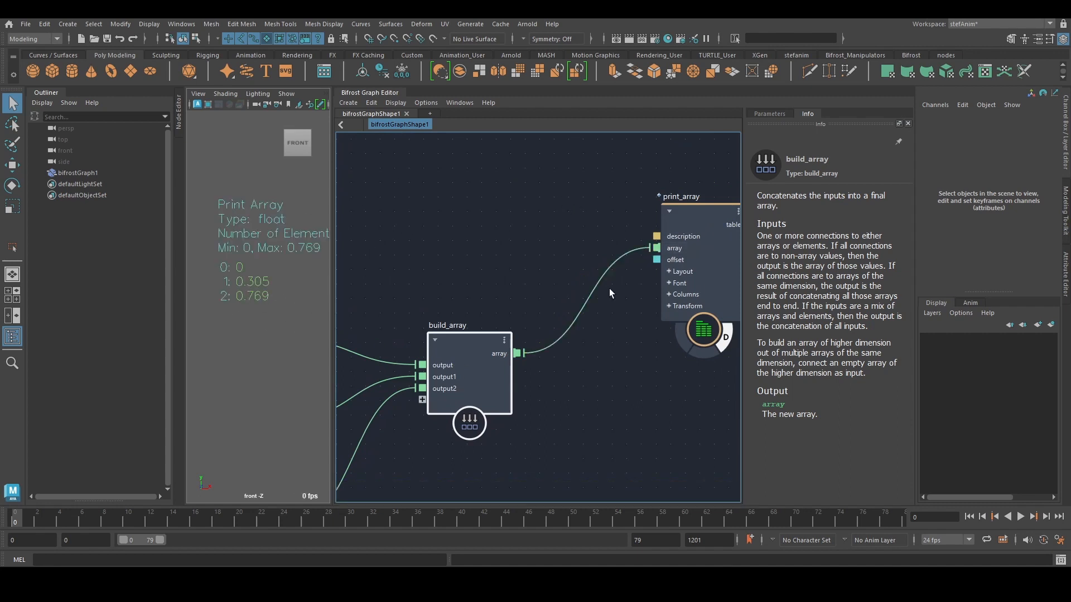
mouse_move(299, 293)
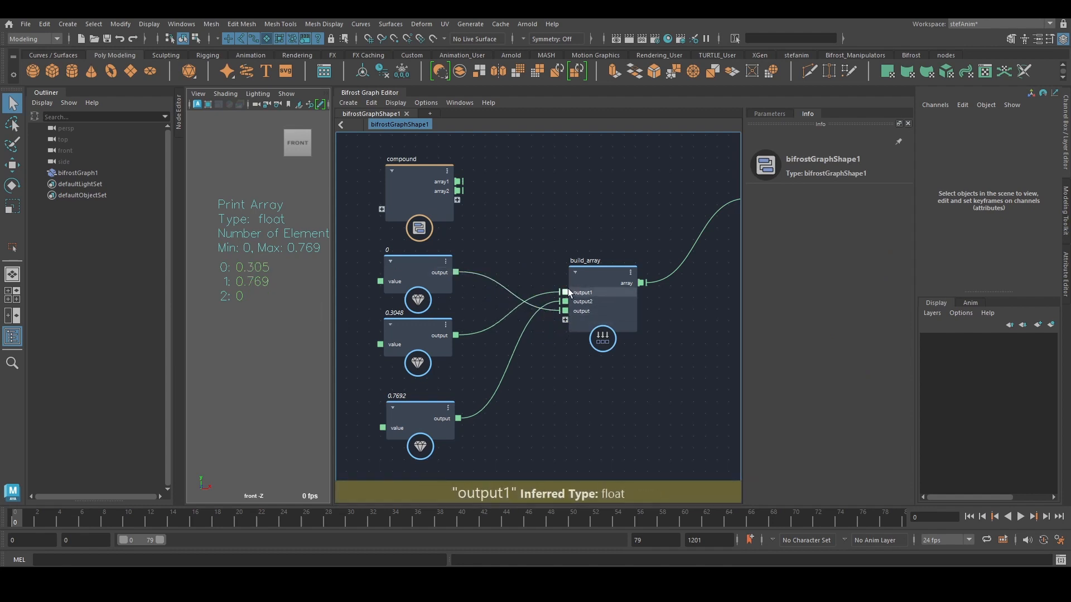
mouse_move(573, 302)
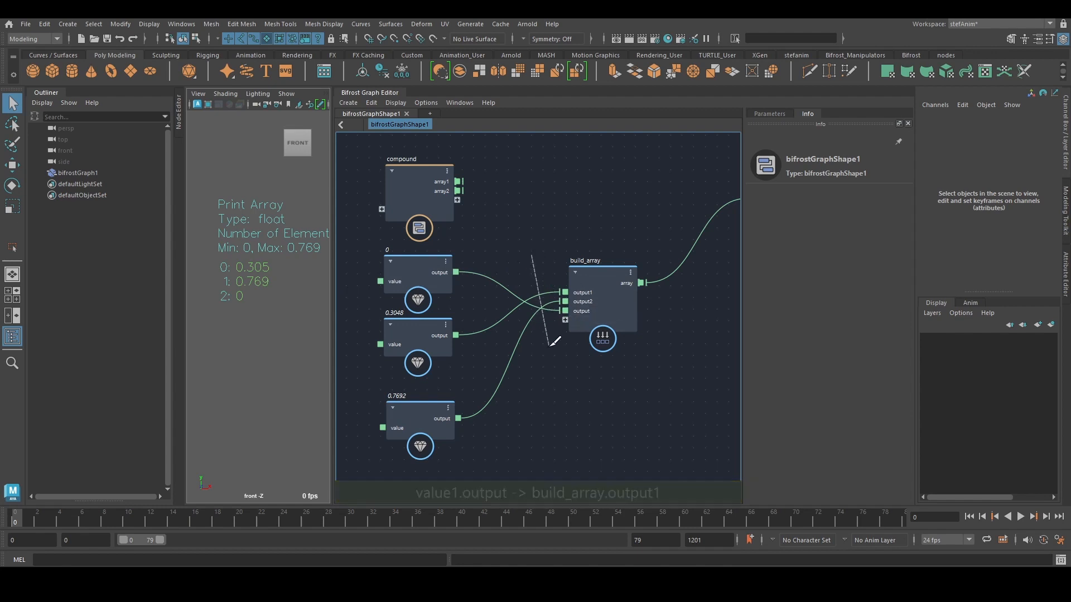
- Disconnect both float value nodes from build_array so the compound arrays can feed it
left_click(601, 282)
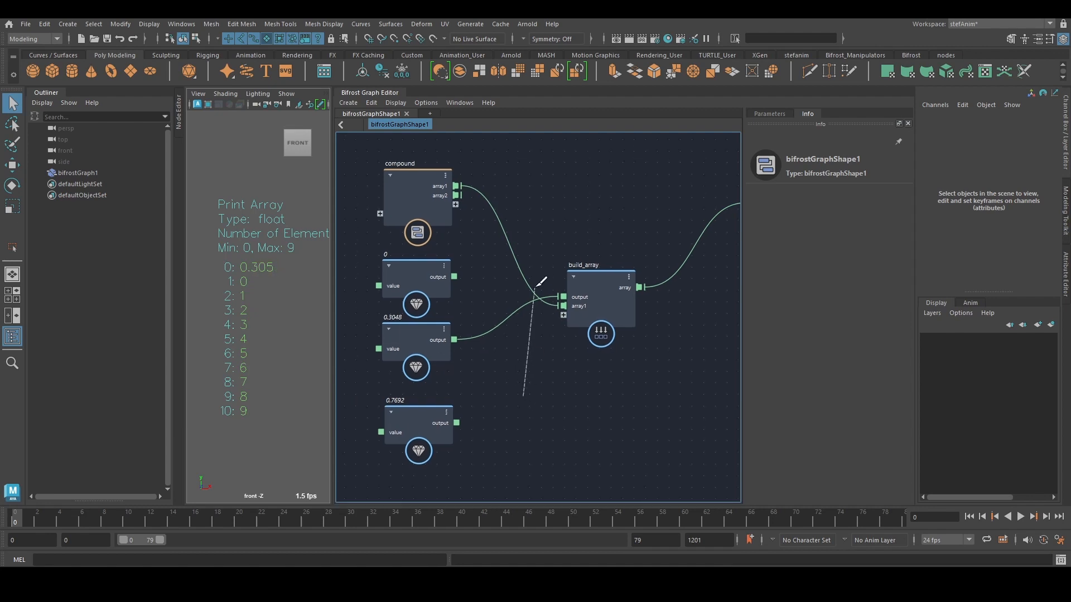
left_click(599, 286)
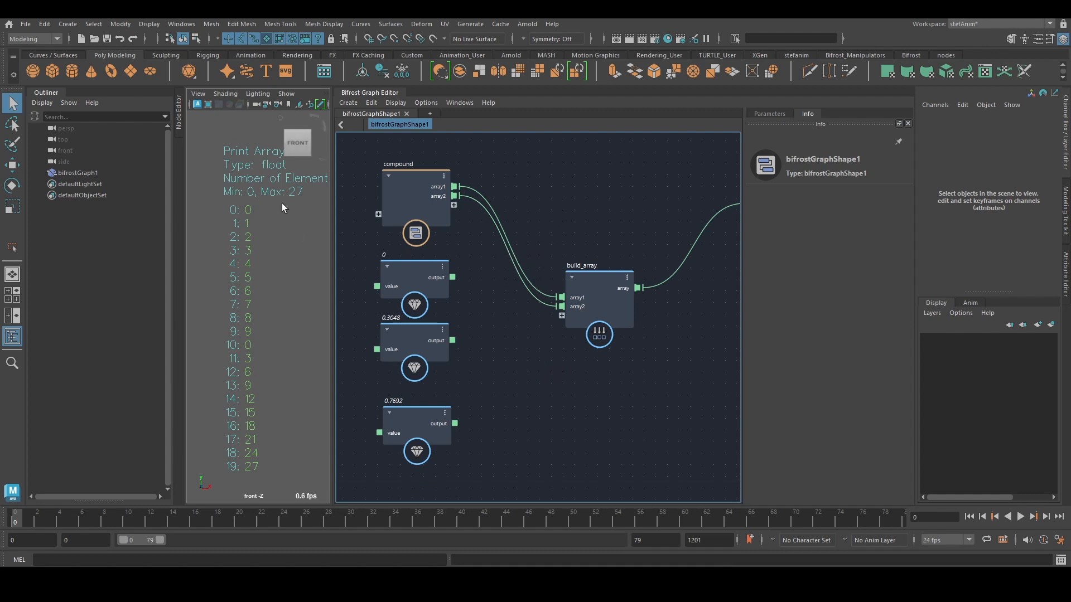
mouse_move(277, 361)
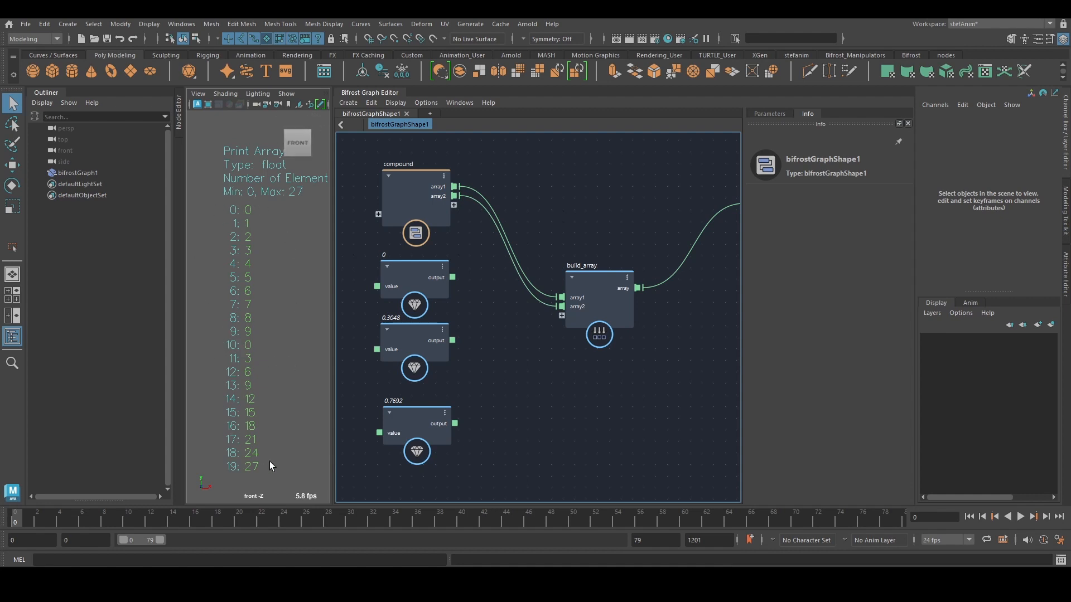
mouse_move(307, 408)
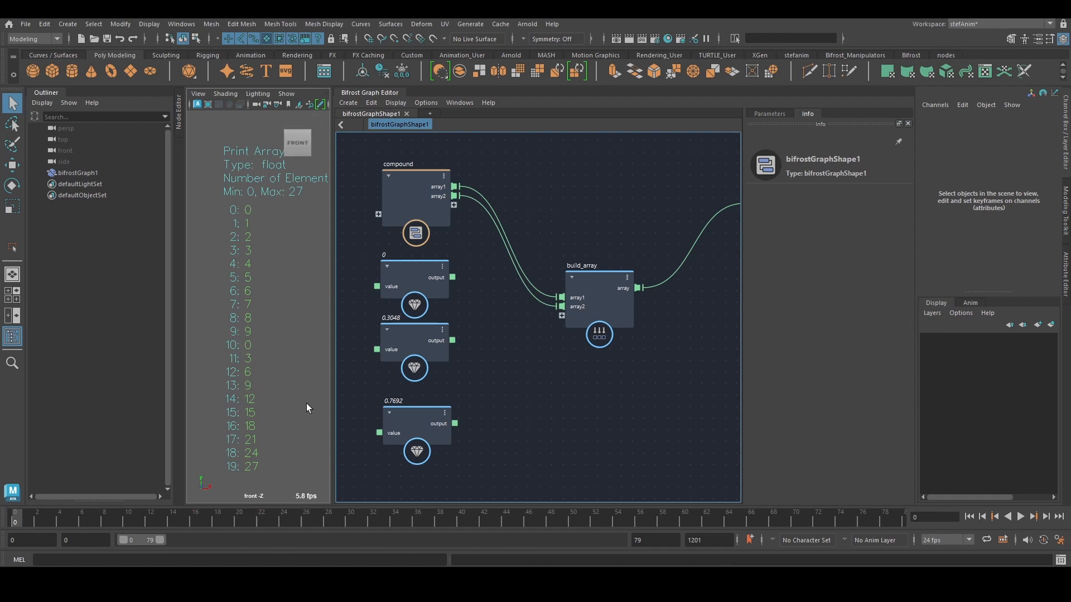
mouse_move(537, 376)
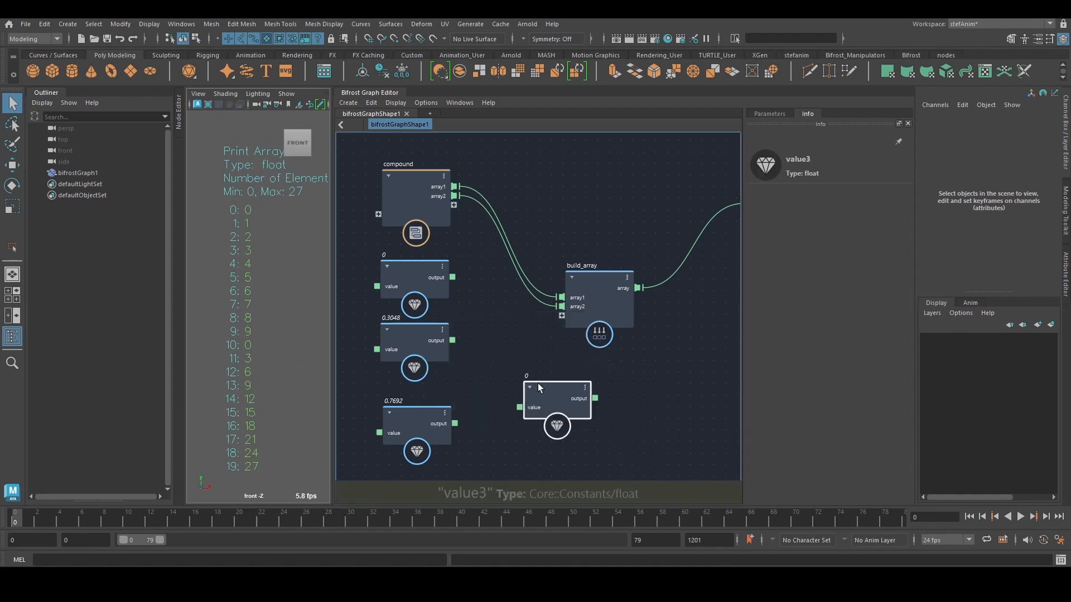
- Set the new value node's type to a 2D float array (array<array<float>>)
left_click(767, 114)
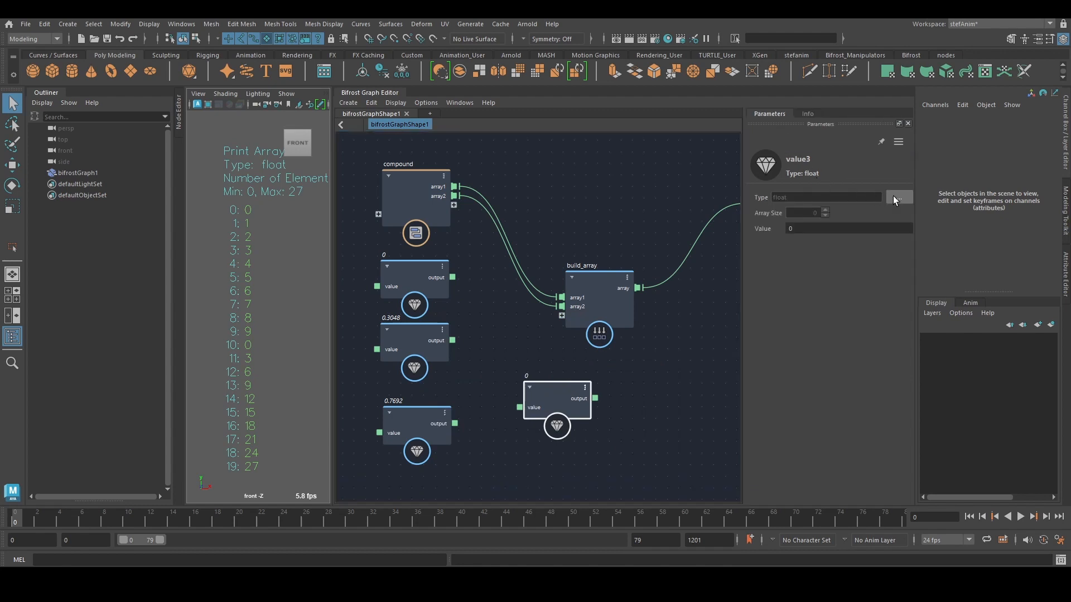
left_click(899, 197)
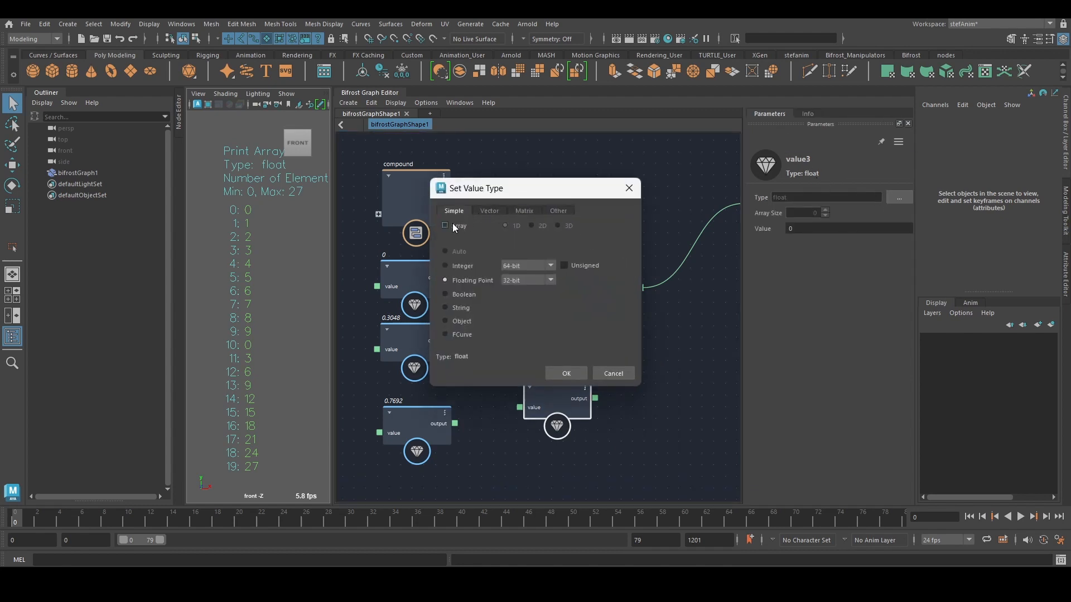
left_click(445, 226)
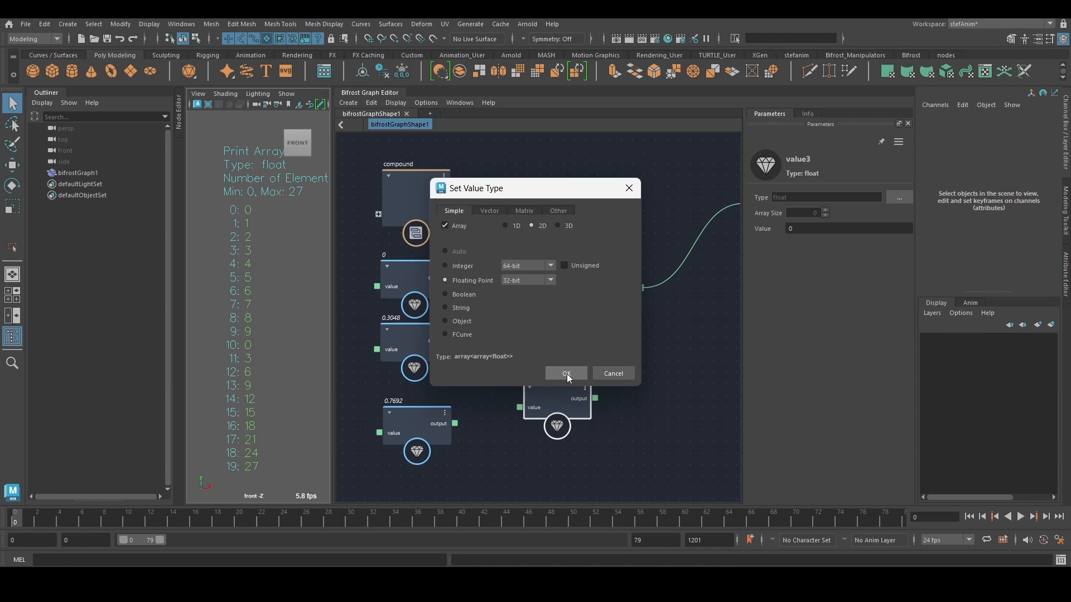
left_click(566, 373)
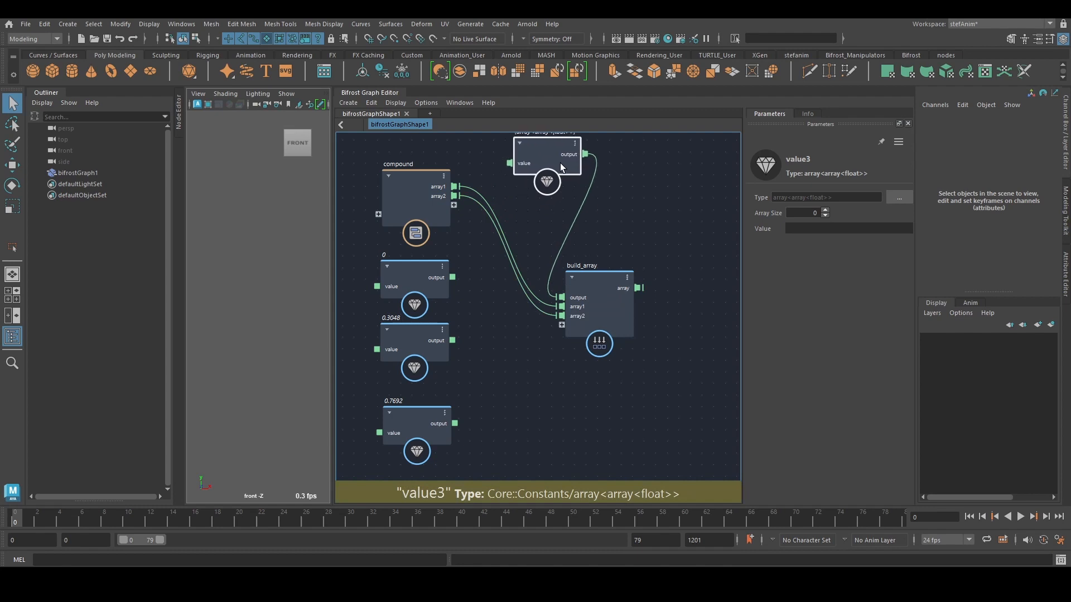
left_click(414, 194)
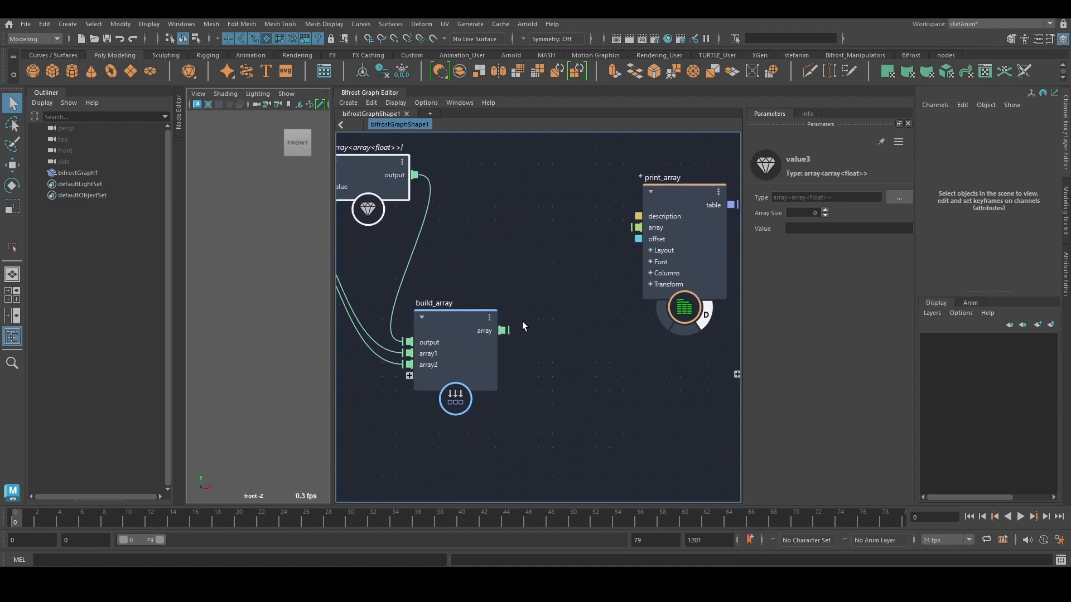
mouse_move(503, 330)
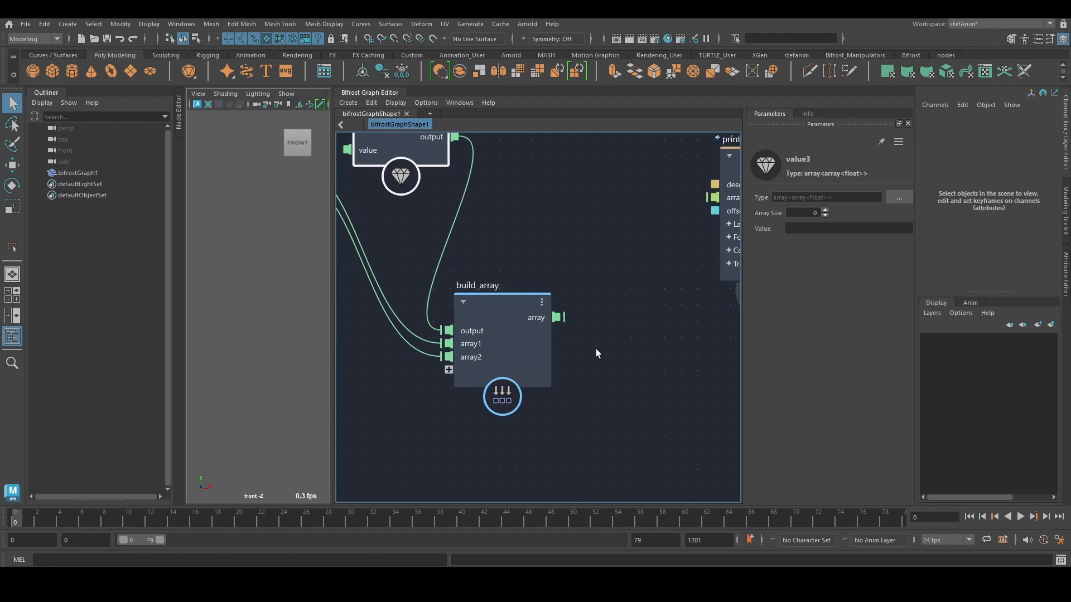
mouse_move(555, 317)
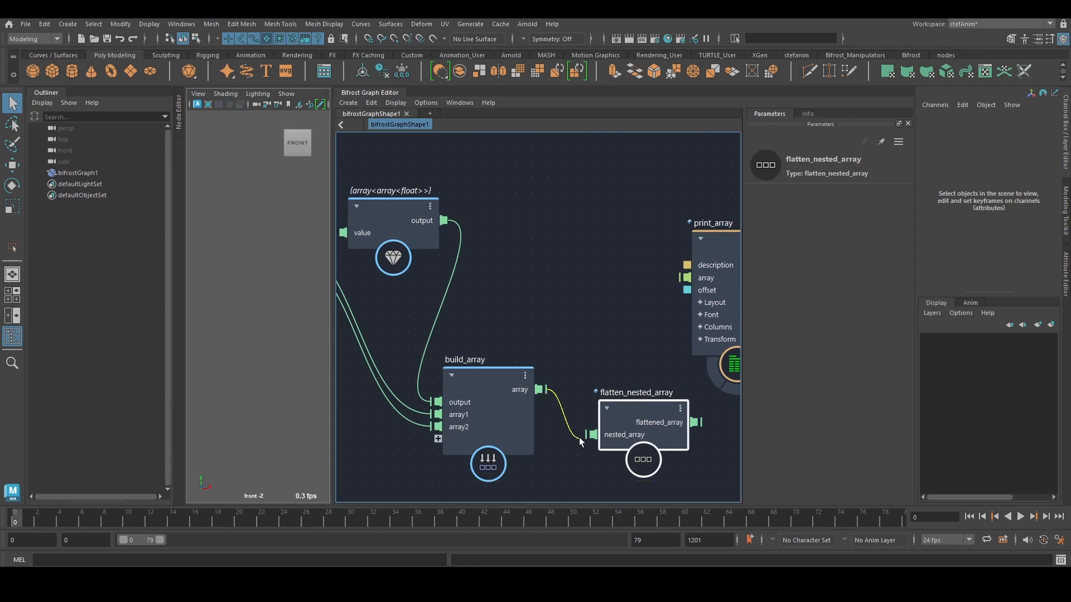
mouse_move(437, 439)
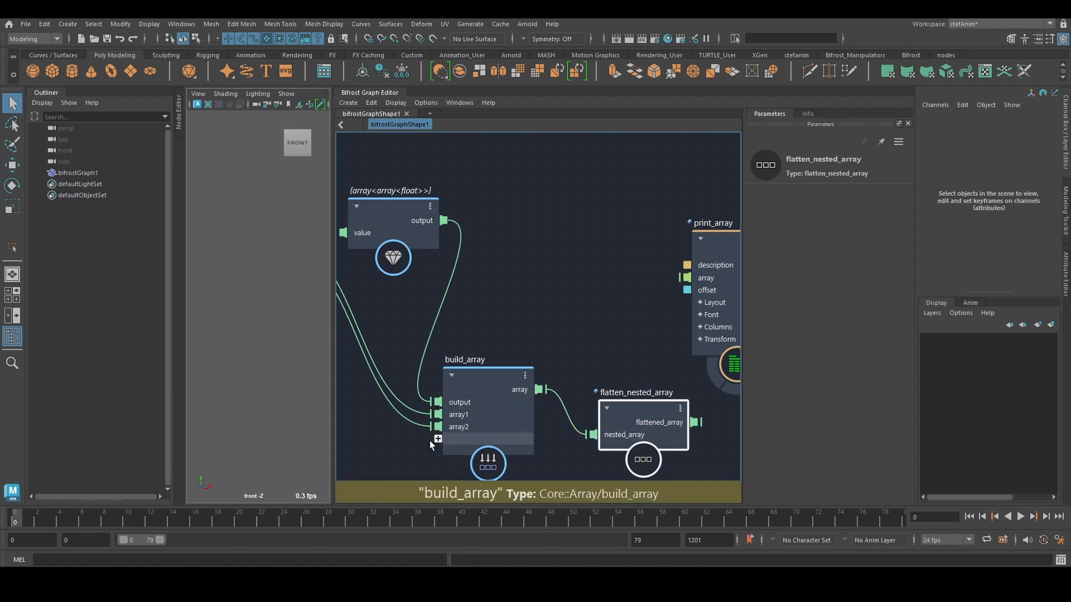
- Wire build_array through flatten_nested_array into print_array's array port
left_click(392, 258)
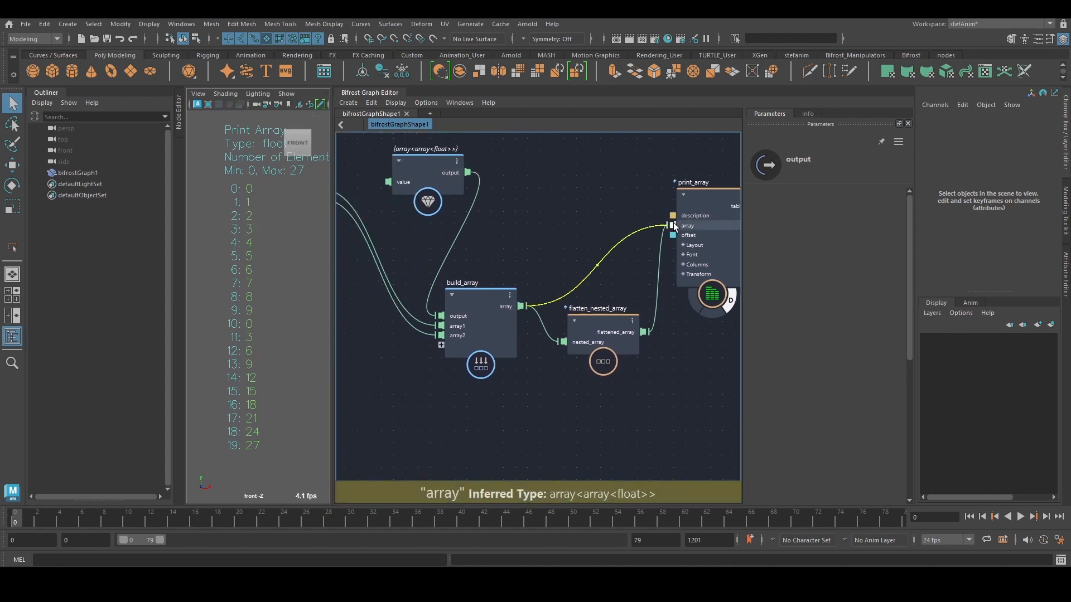
left_click(481, 300)
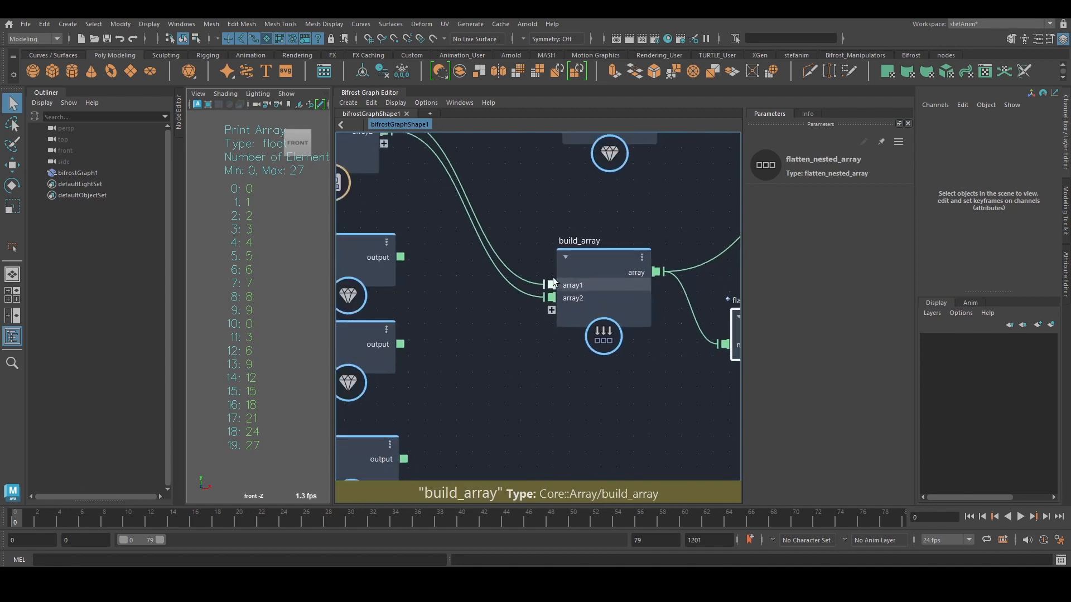
mouse_move(505, 357)
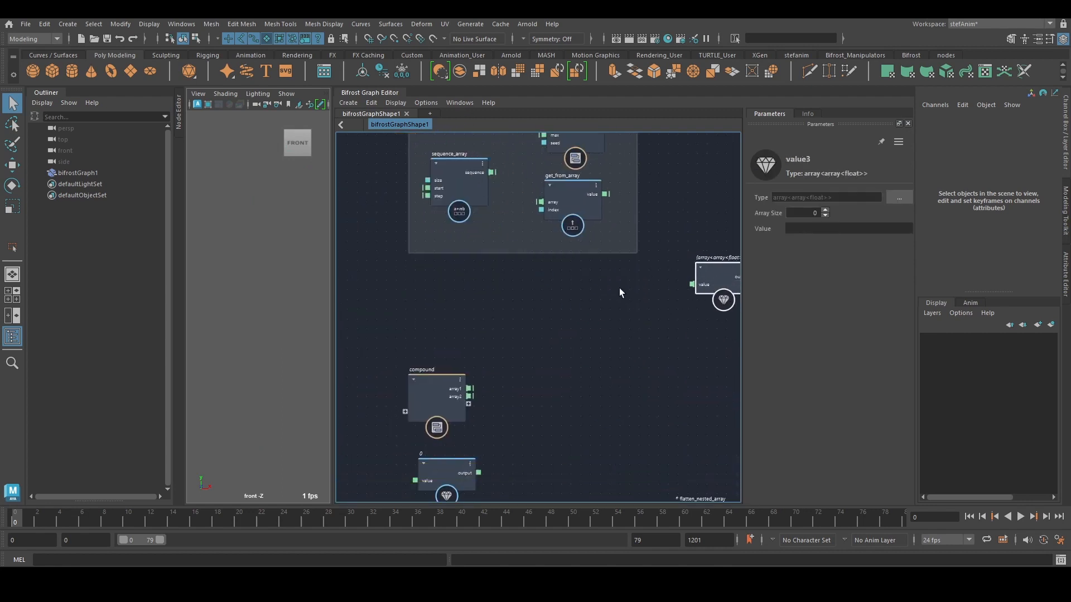
- Change sequence_array's start input type to float3 and select the node for editing
left_click(560, 344)
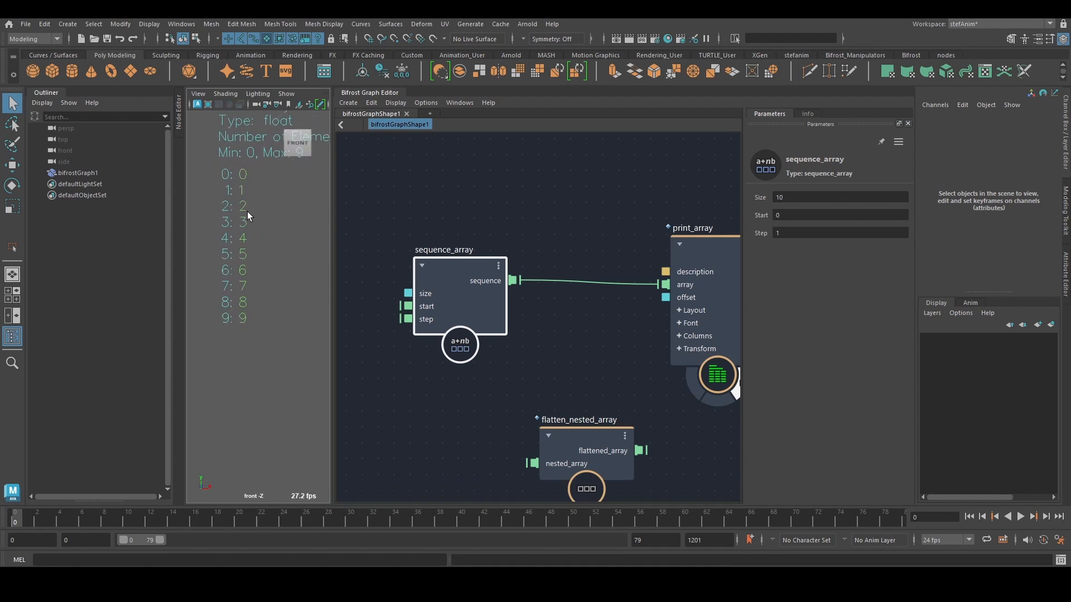
mouse_move(485, 302)
type("2")
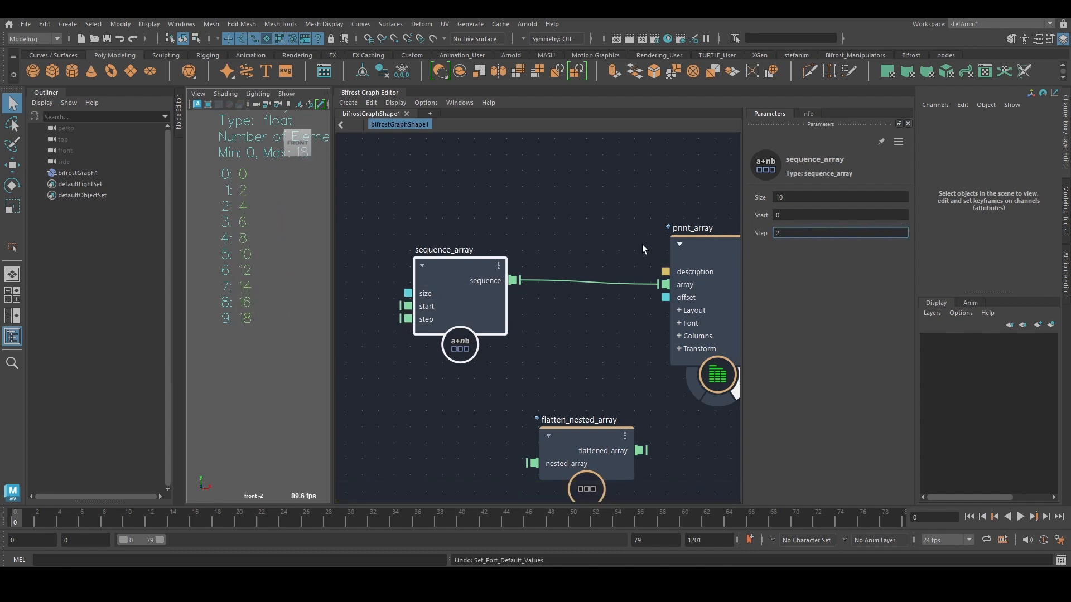
right_click(426, 305)
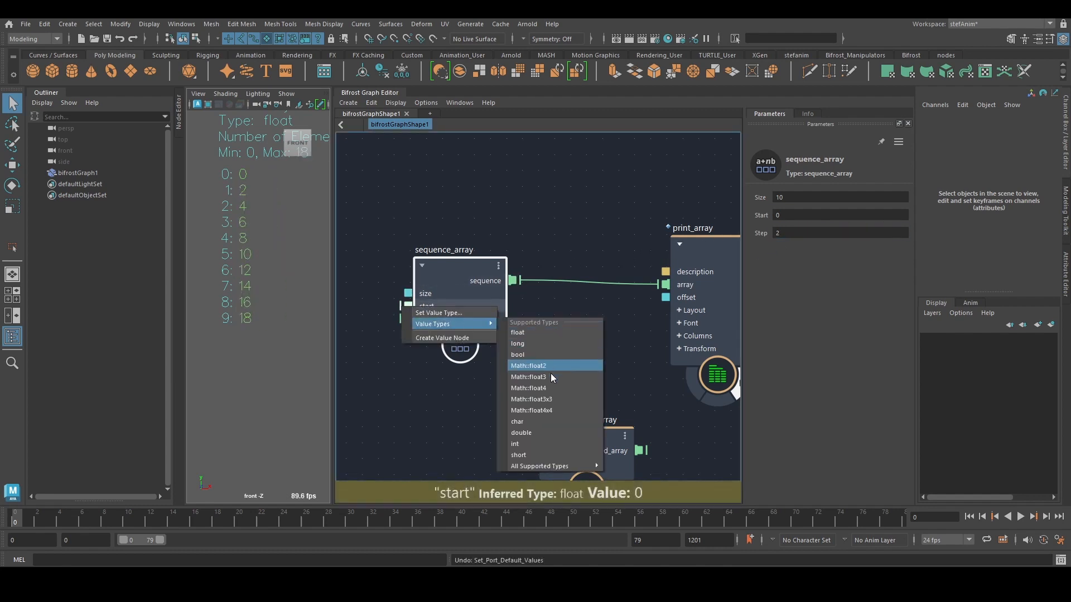
mouse_move(564, 379)
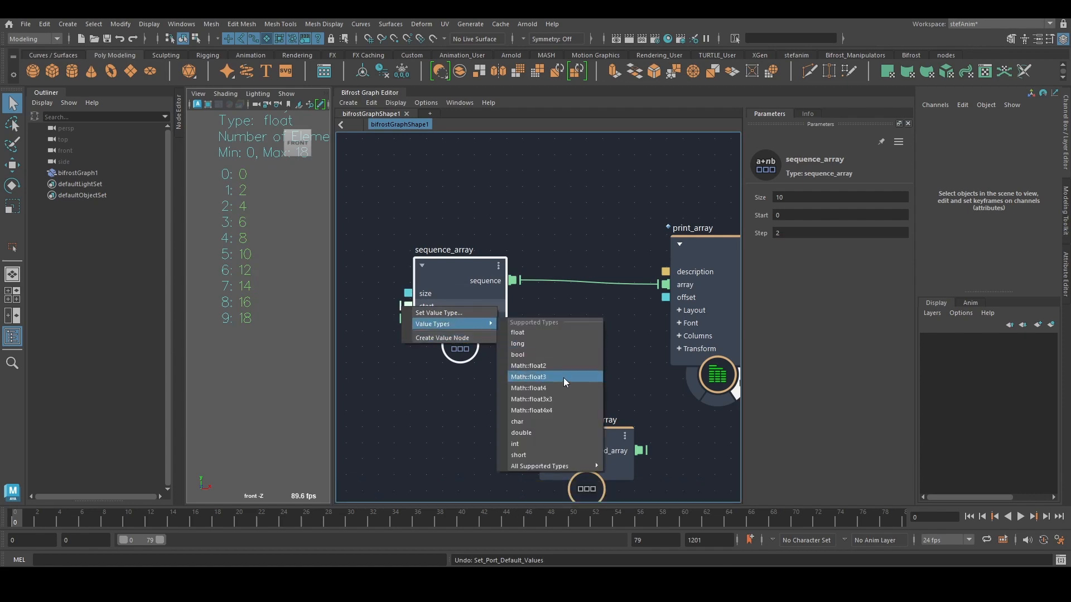
left_click(539, 467)
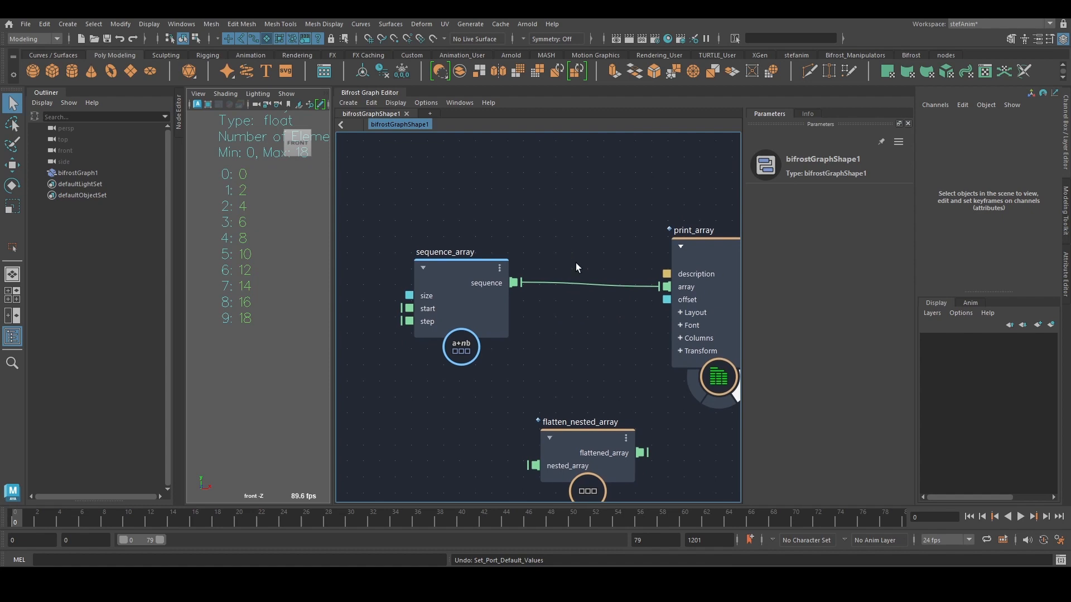
mouse_move(574, 265)
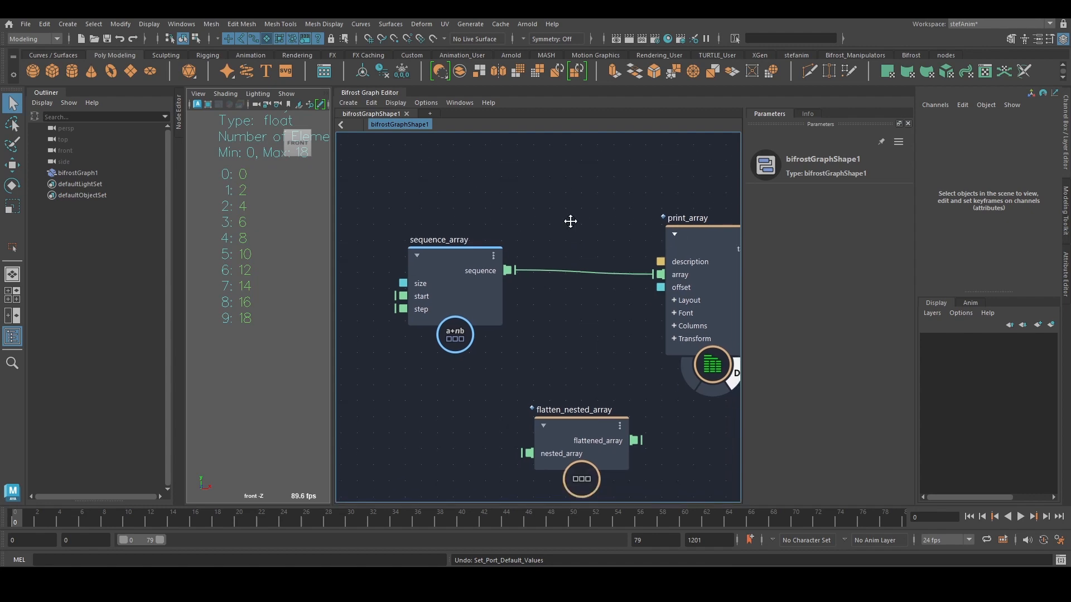
left_click(454, 287)
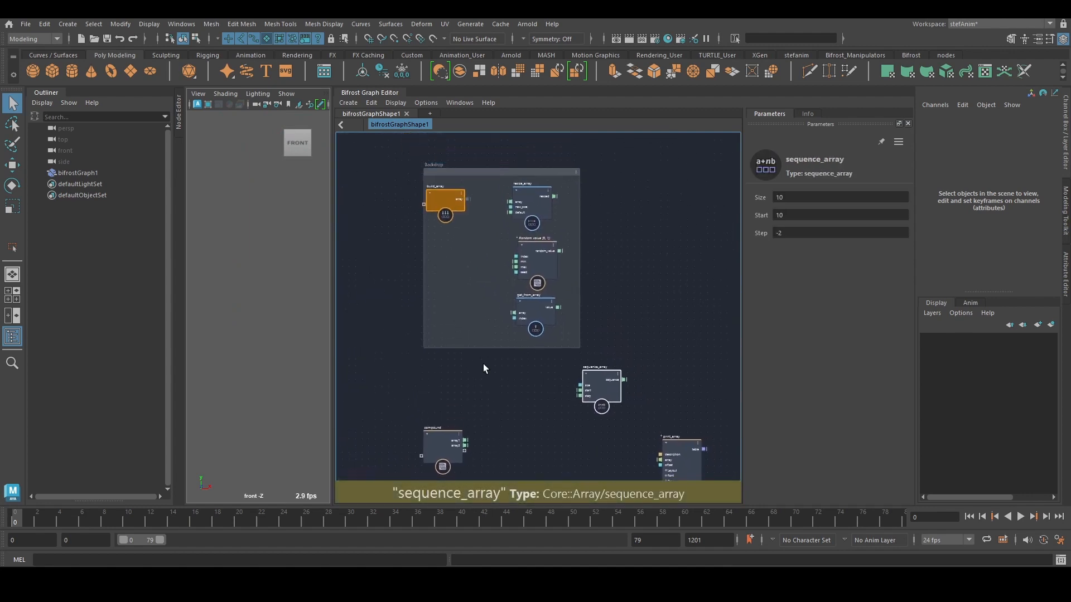
- Set resize_array's New Size to 20 so the printed array pads to 20 elements
scroll("up", 3)
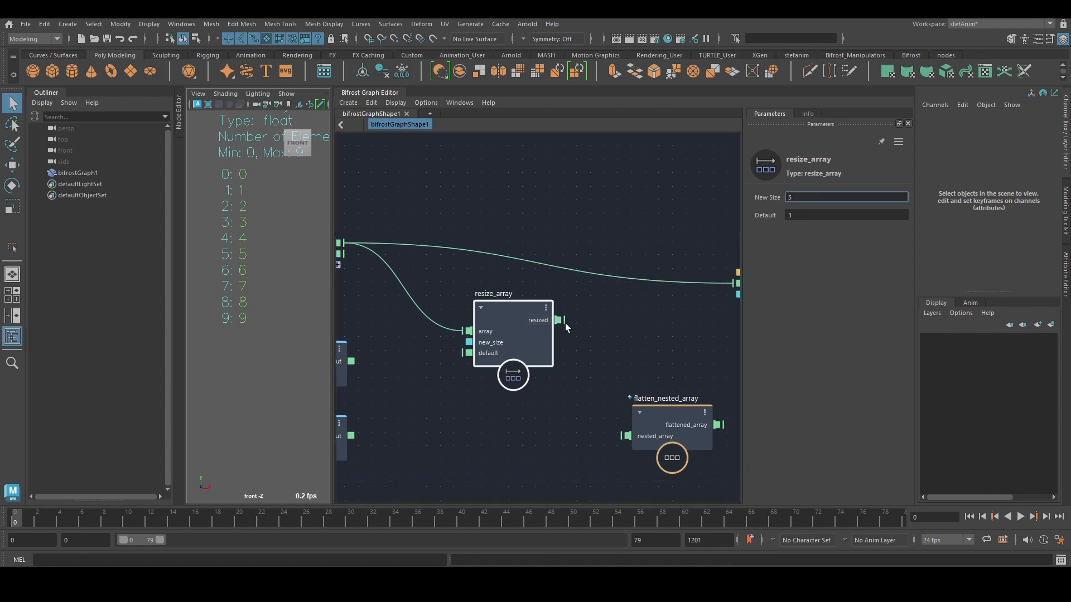
mouse_move(558, 320)
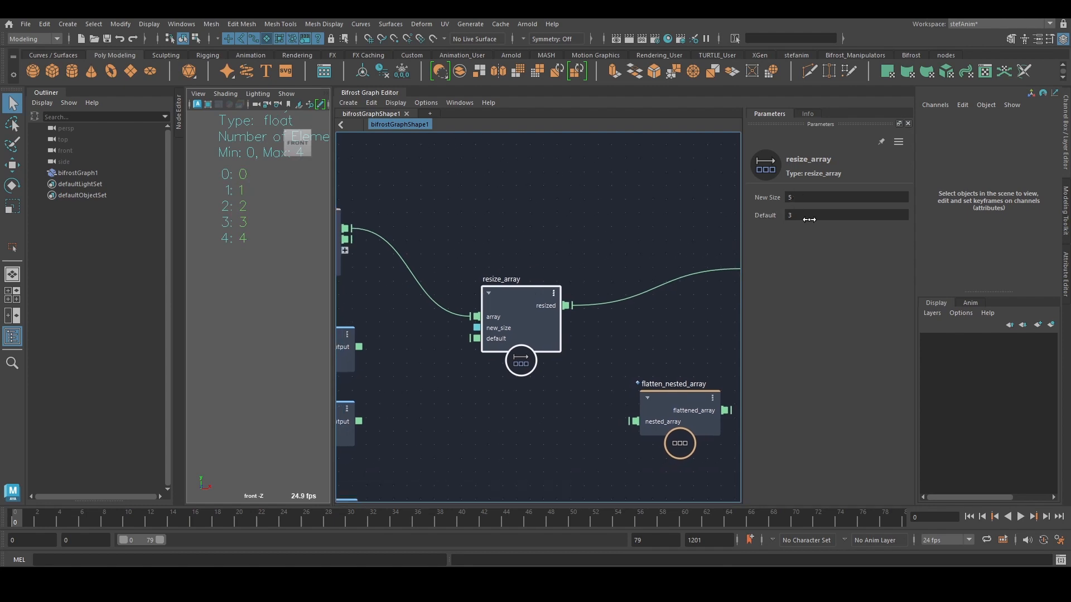
left_click(846, 215)
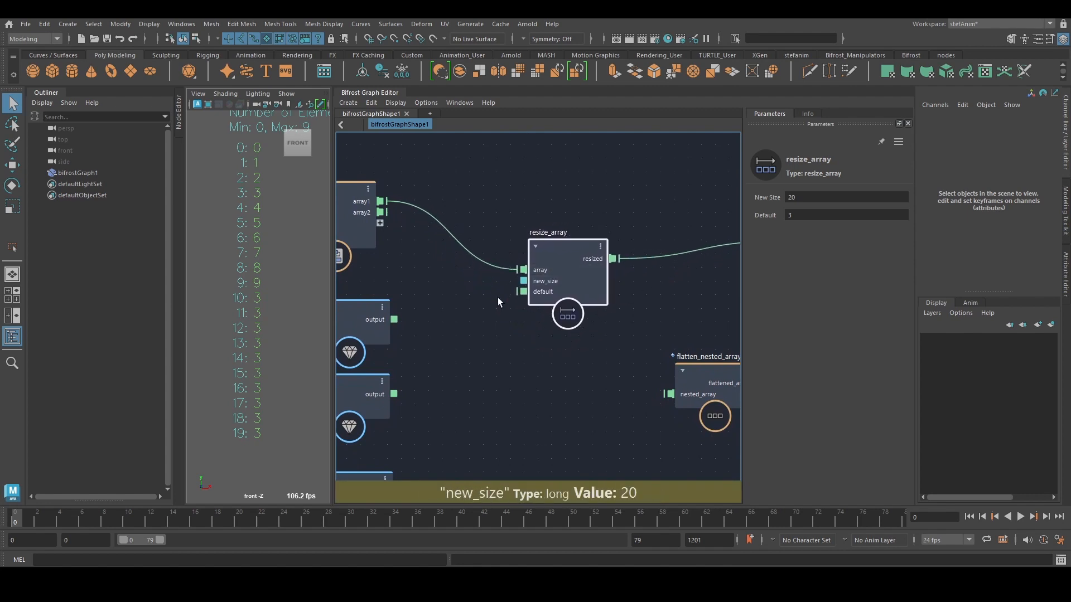
mouse_move(513, 203)
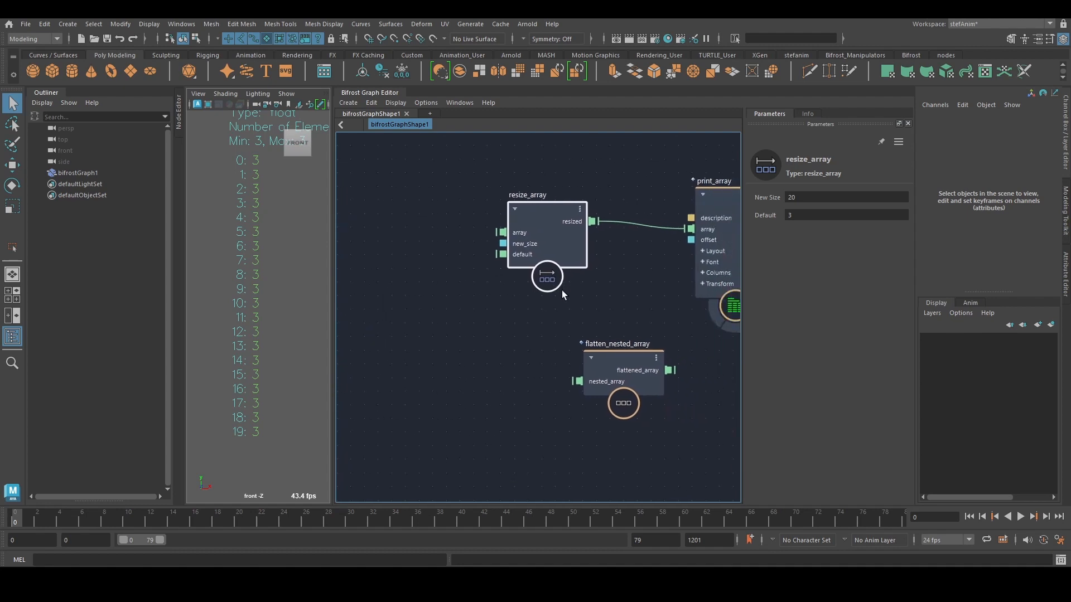
mouse_move(550, 279)
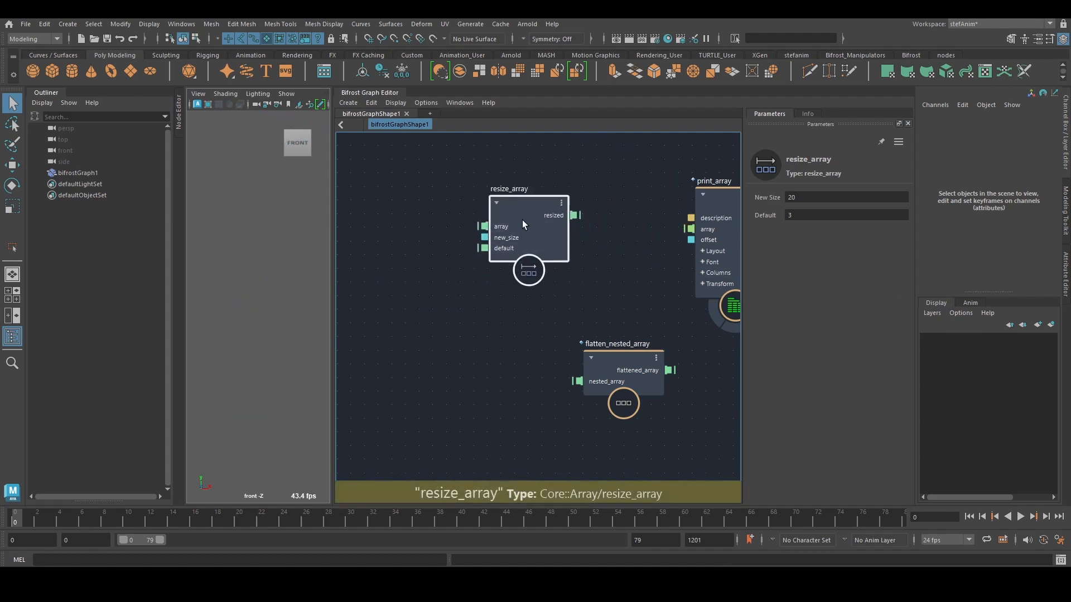
scroll("down", 3)
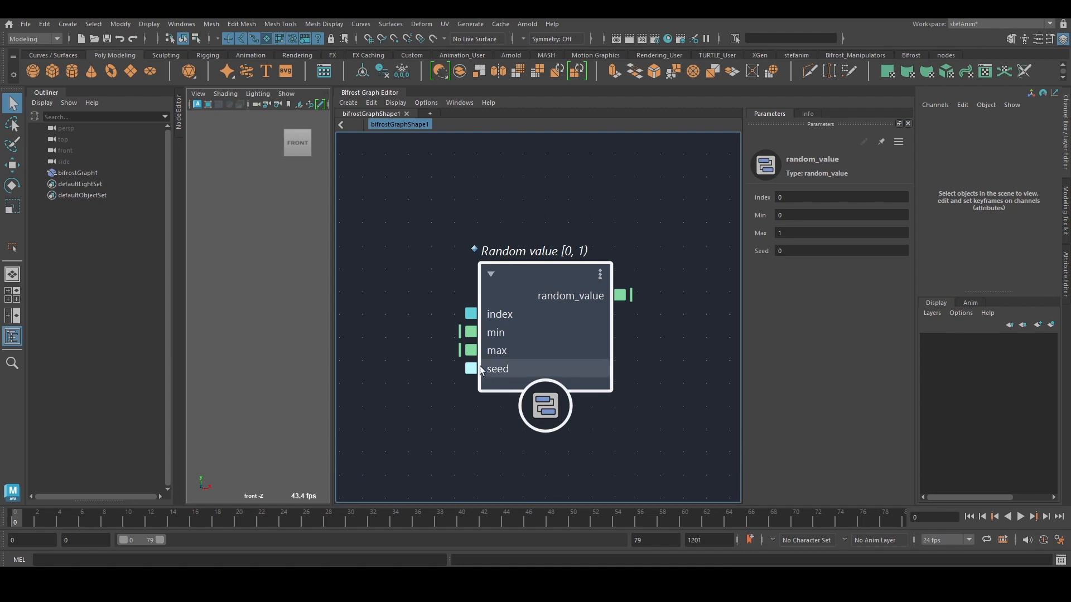
mouse_move(646, 335)
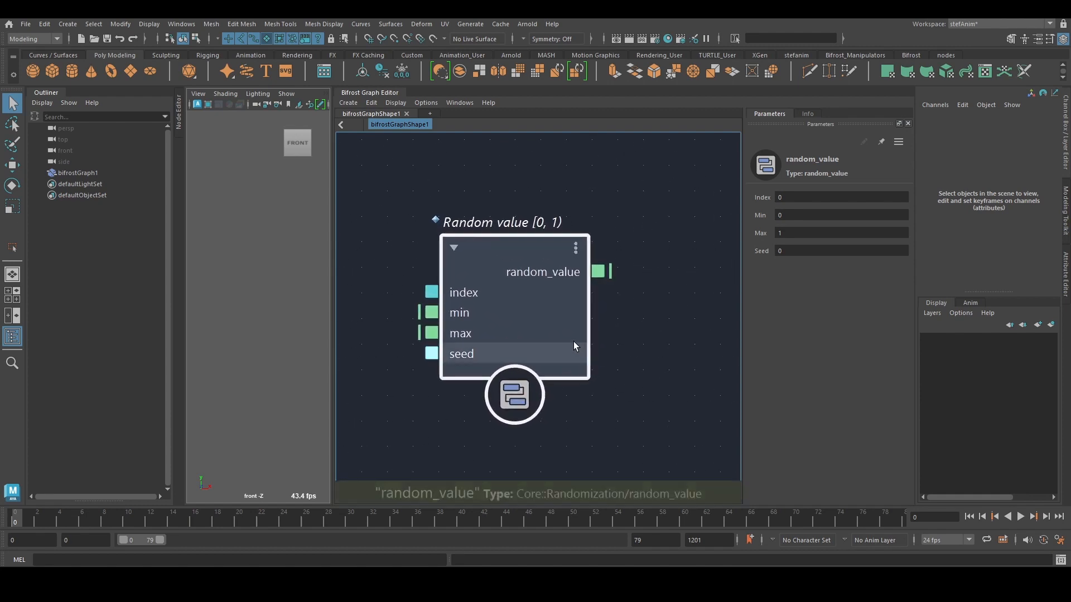
mouse_move(433, 334)
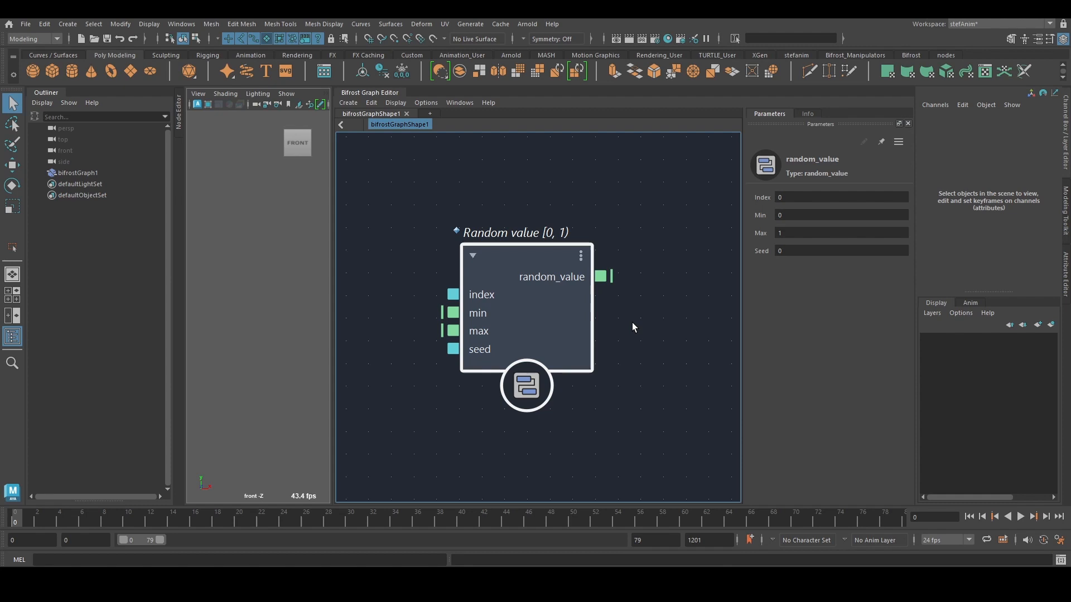
mouse_move(558, 302)
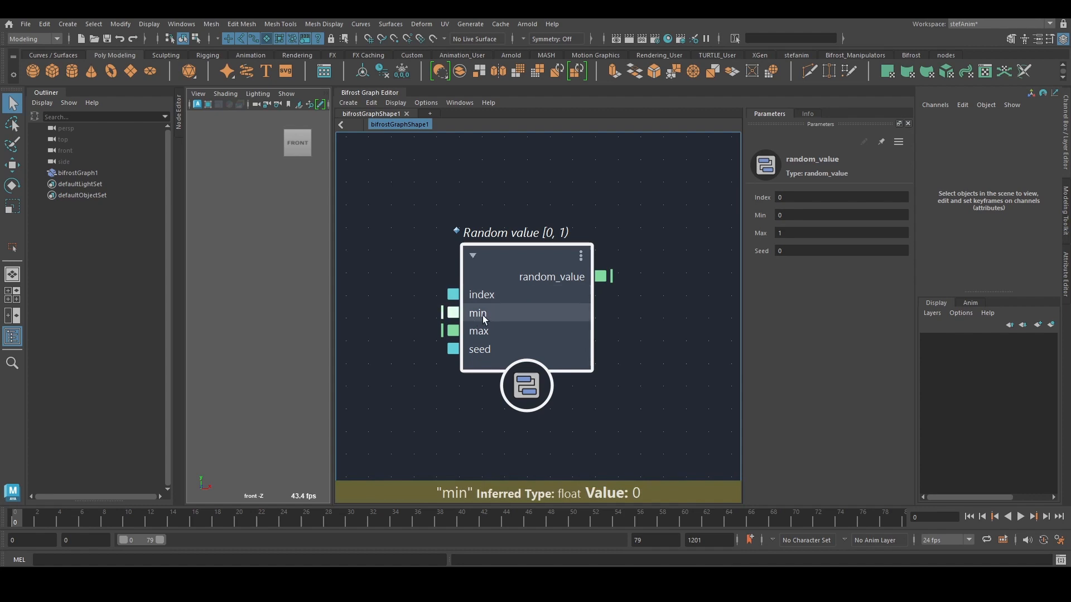
mouse_move(477, 275)
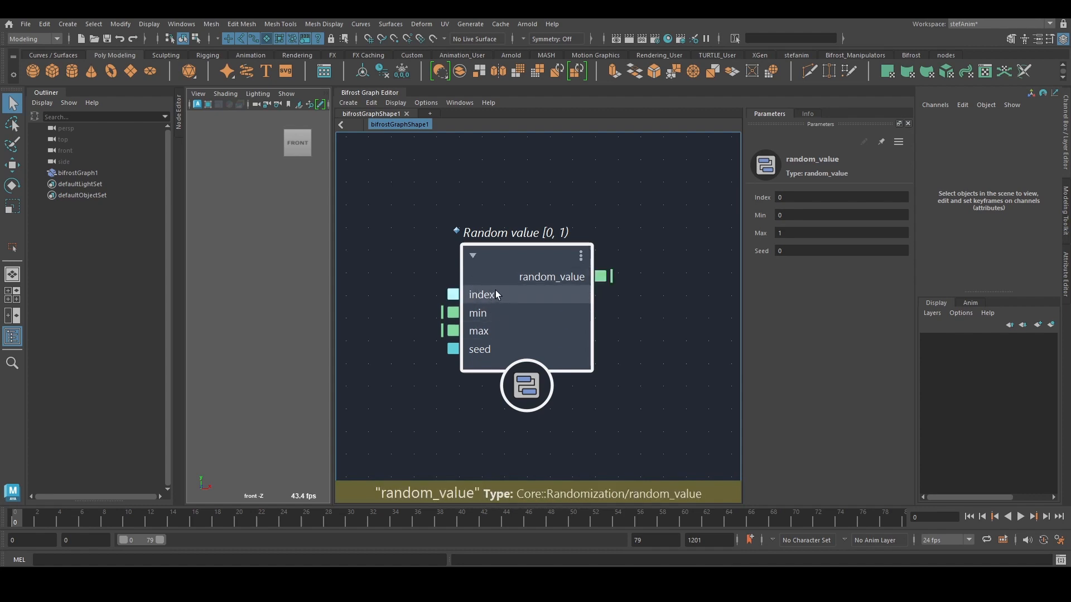
mouse_move(482, 295)
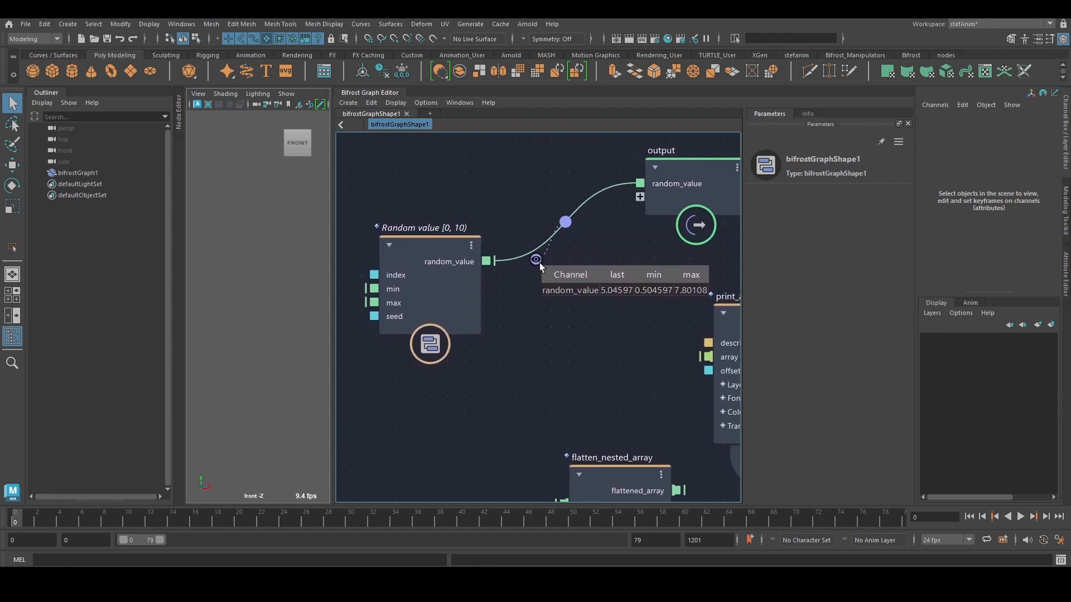
- Inspect the Random value (0, 10) node's seed settings, then clear the selection
left_click(428, 283)
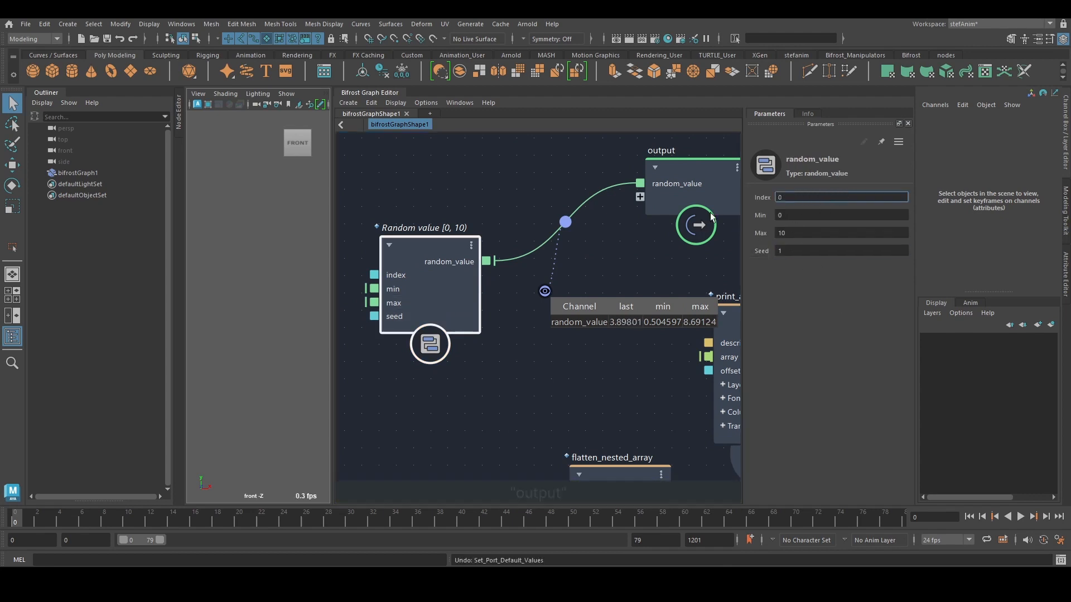
left_click(553, 293)
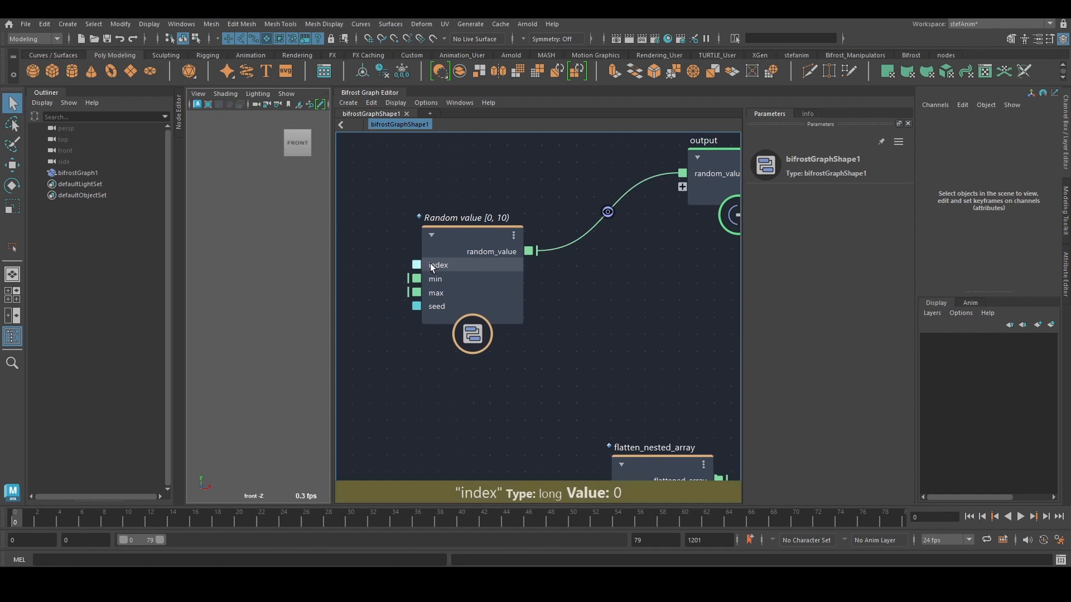
mouse_move(439, 269)
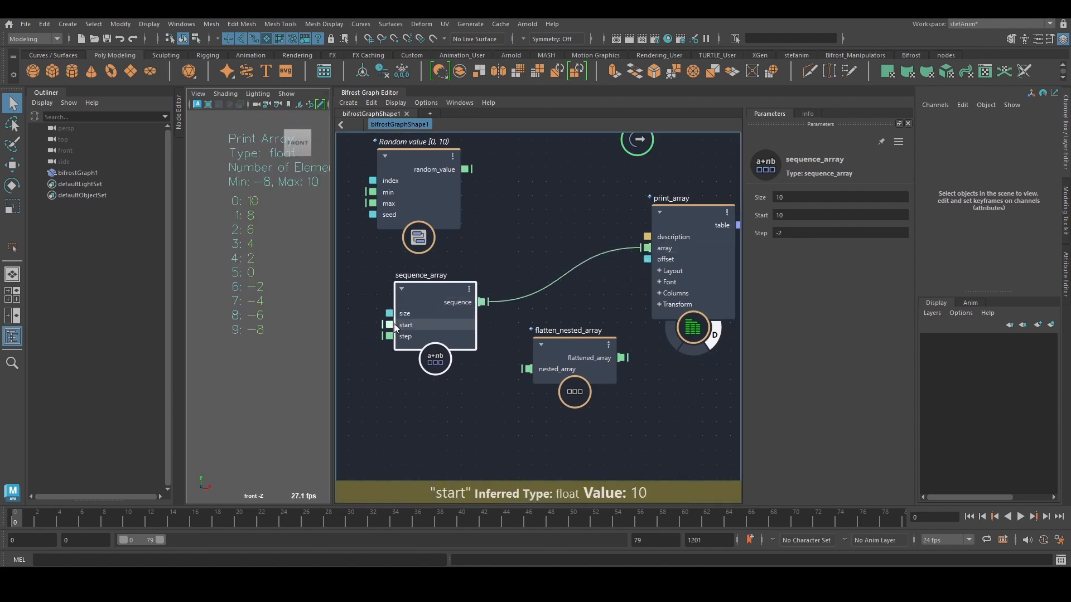
- Make sequence_array's start a long integer and set its step to 1
left_click(425, 342)
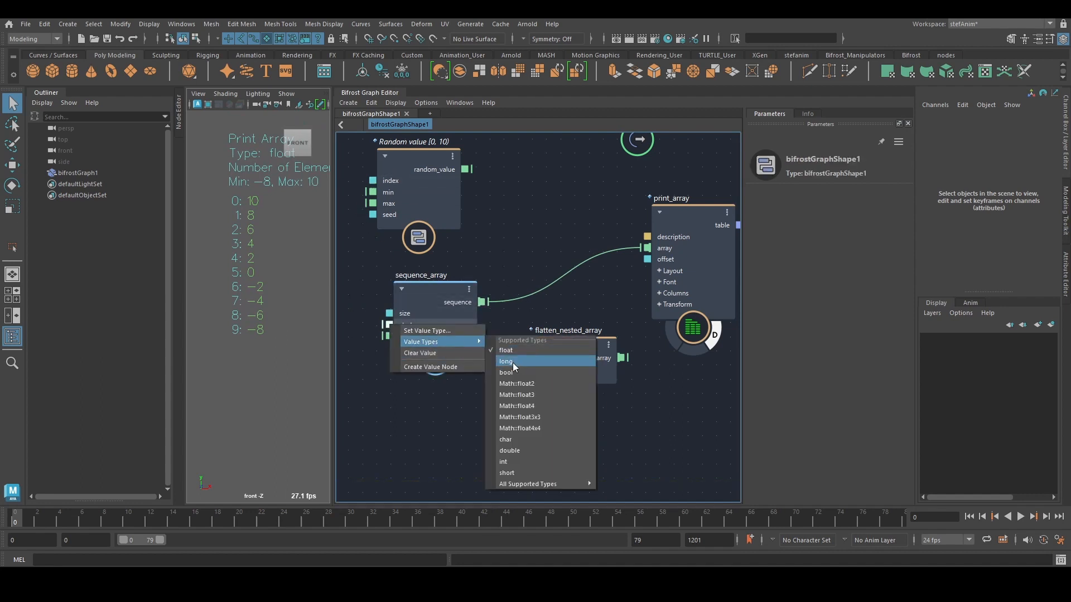
left_click(510, 449)
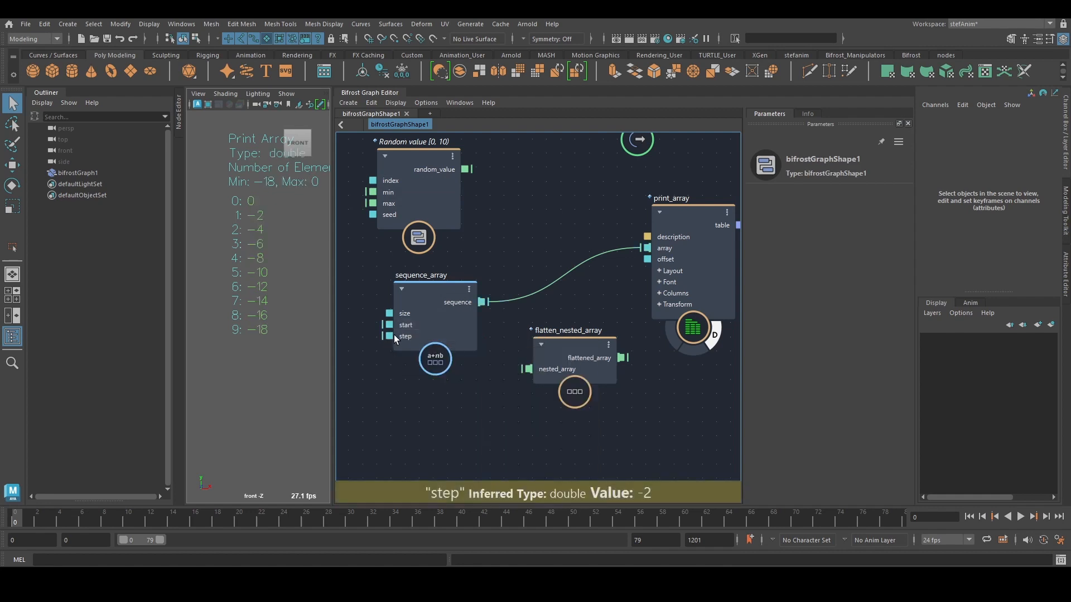
left_click(434, 315)
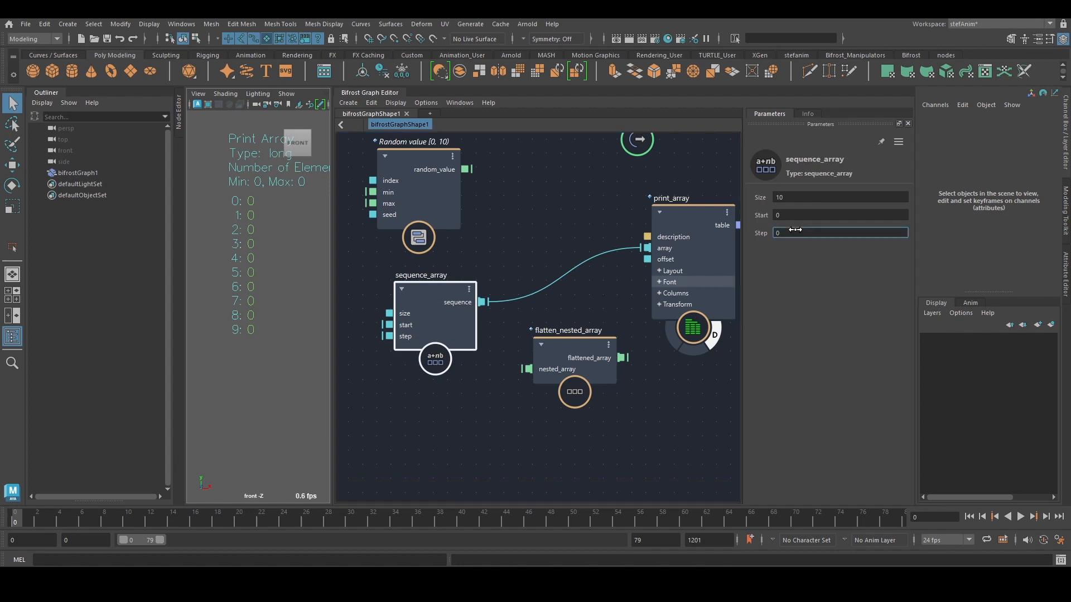
type("1")
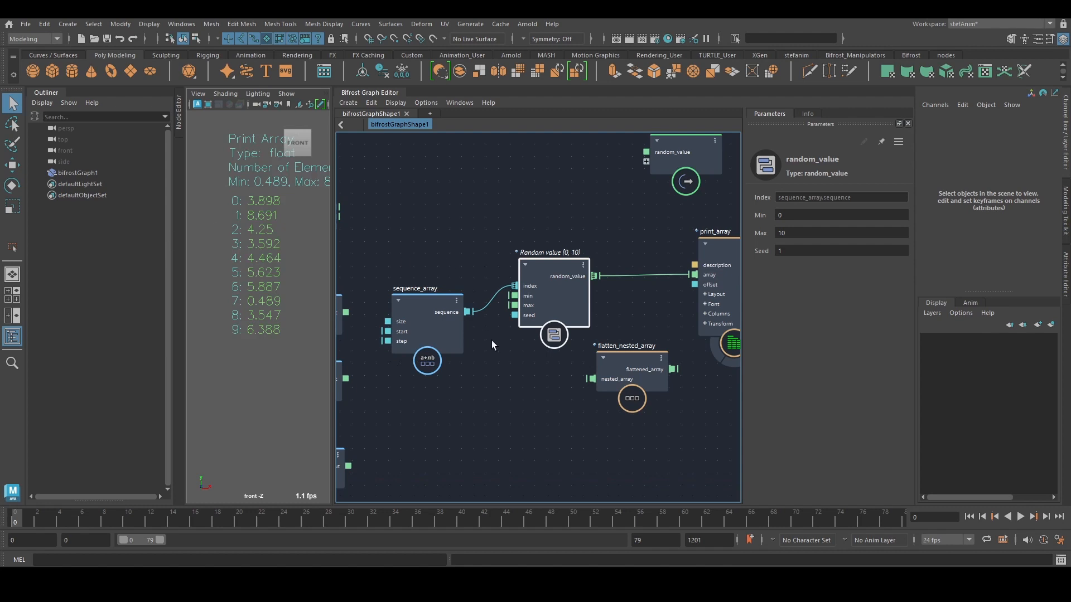
- Change sequence_array's Size to 20 so print_array lists twenty random whole numbers
right_click(528, 295)
type("5")
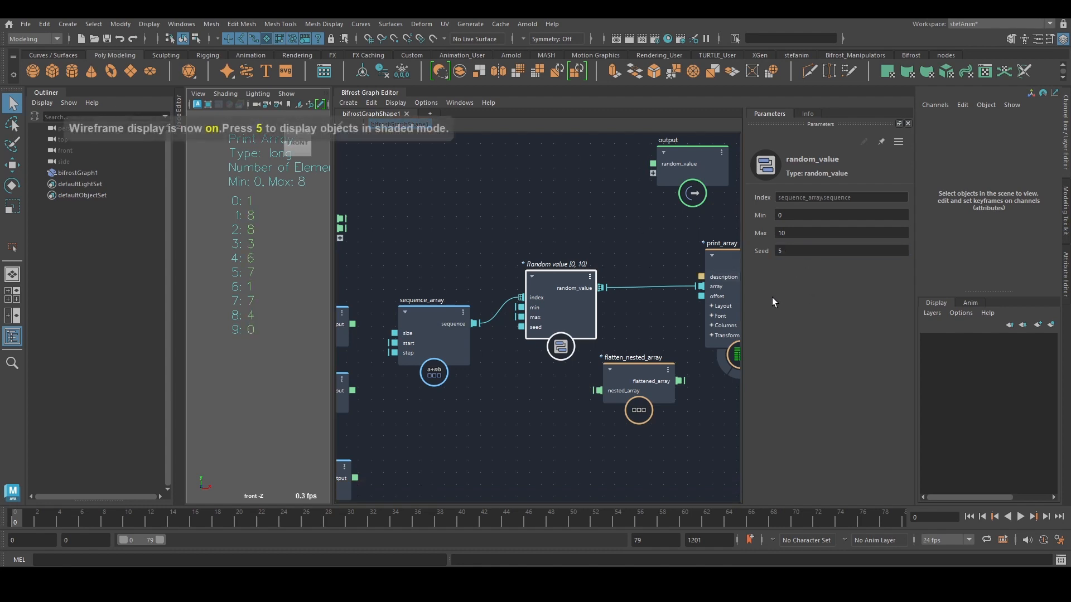
left_click(433, 335)
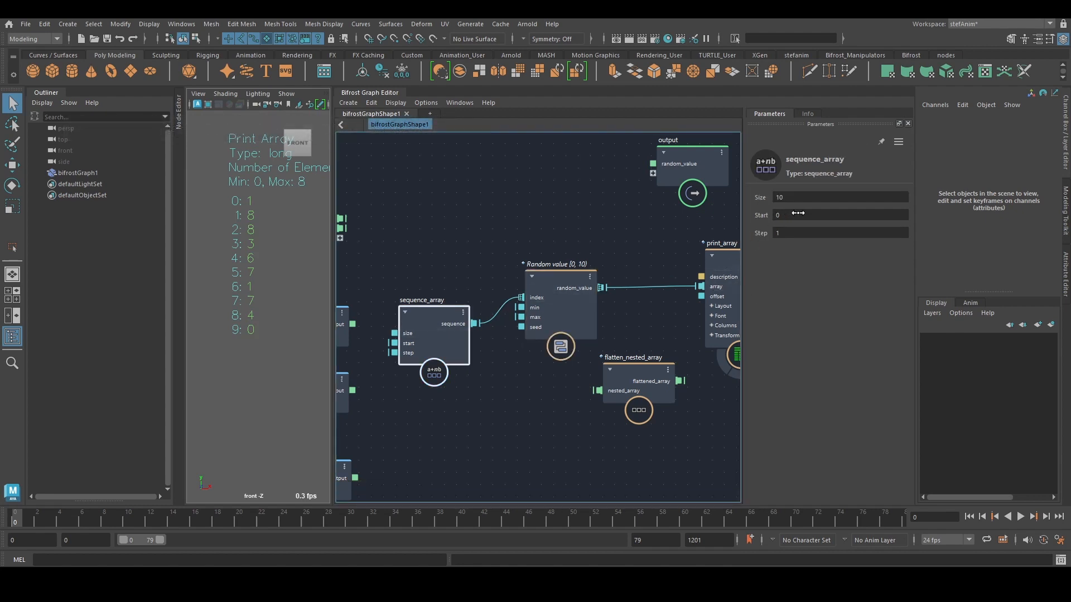
triple_click(840, 197)
type("20")
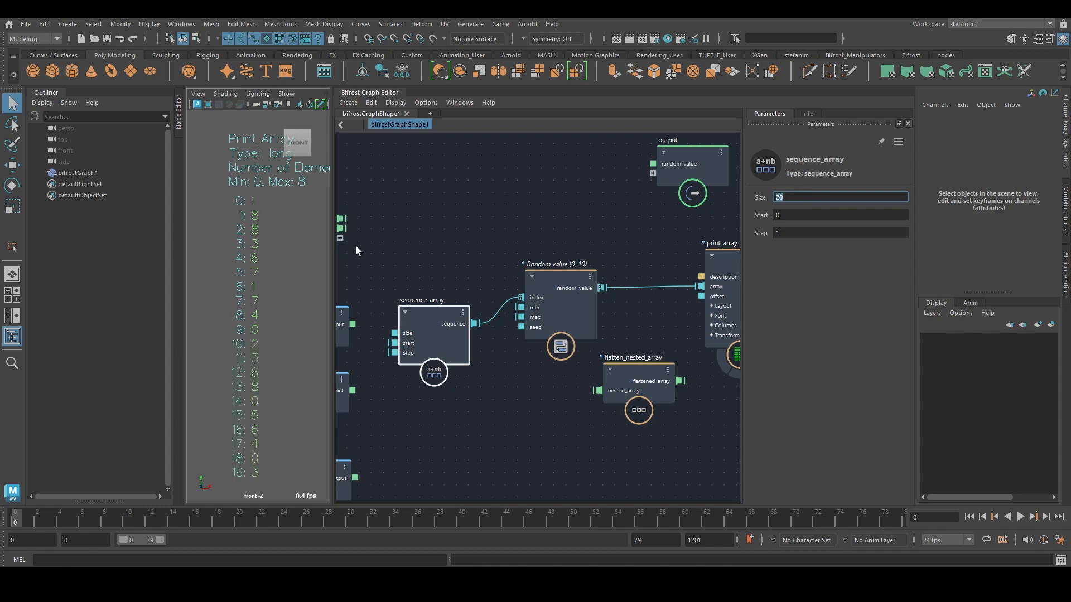
mouse_move(424, 342)
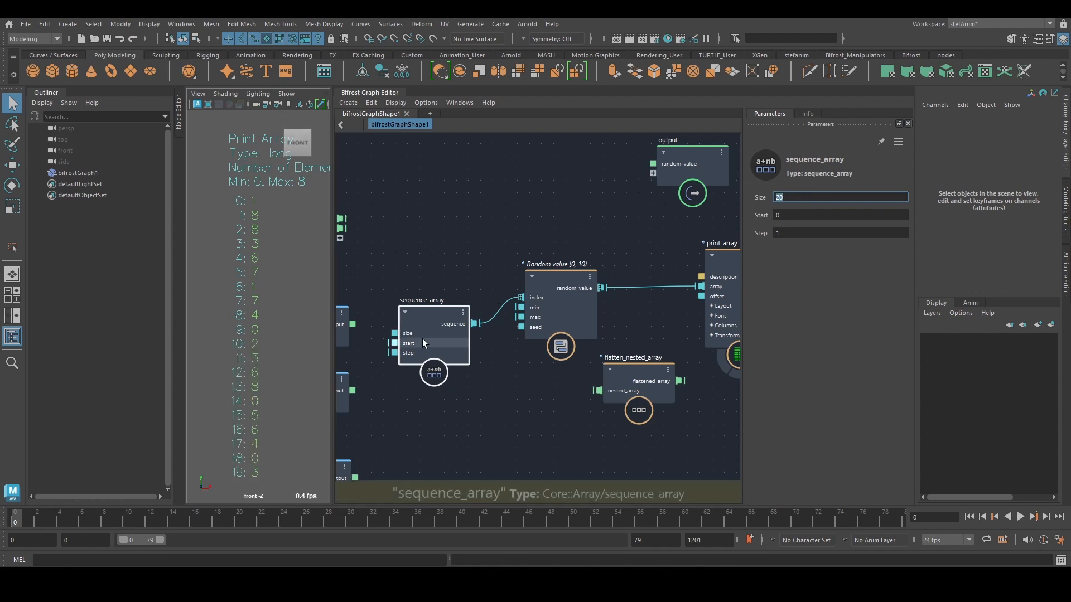
left_click(840, 215)
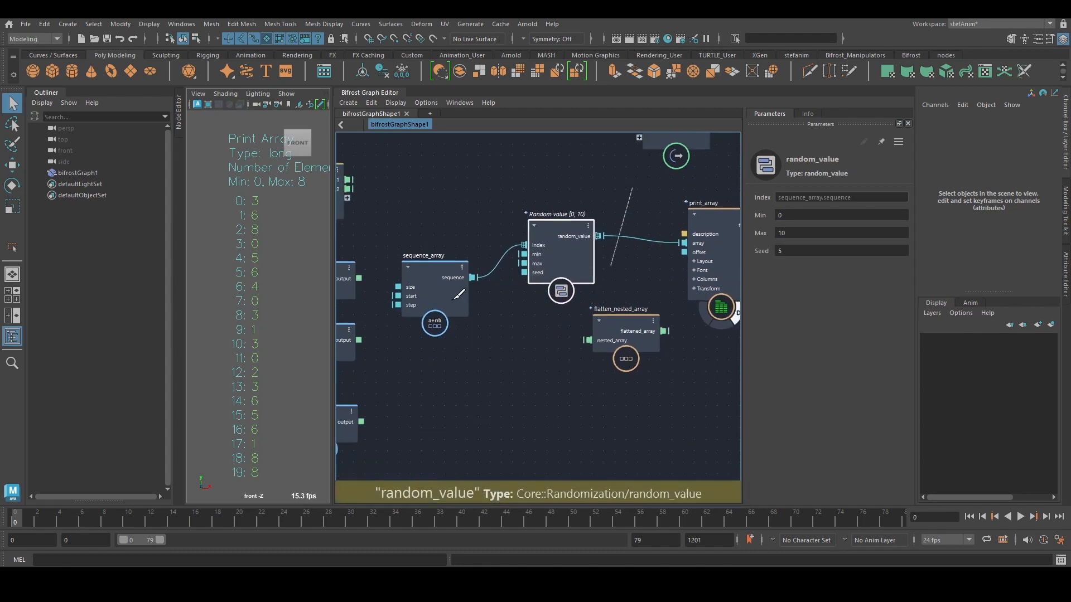
left_click(422, 239)
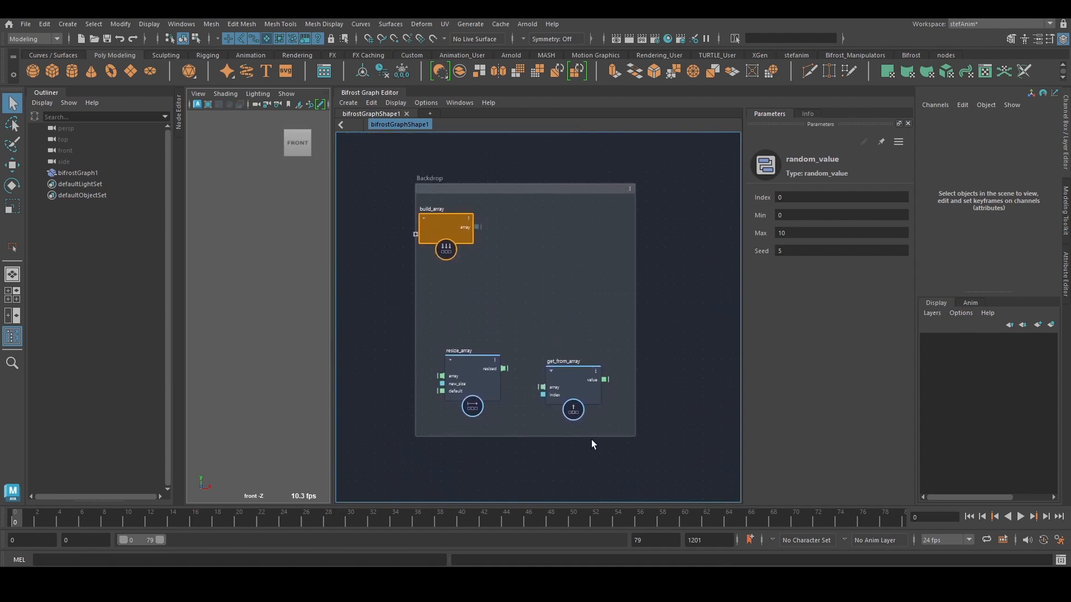
- Add a get_from_array node taking the compound's array2 output as its array
left_click(571, 387)
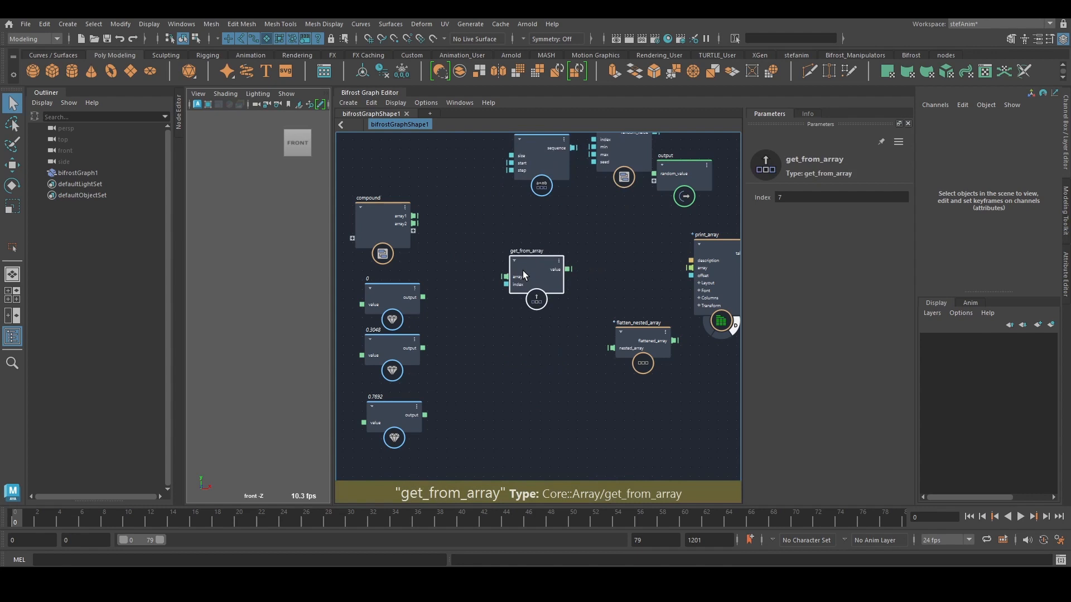
scroll("up", 3)
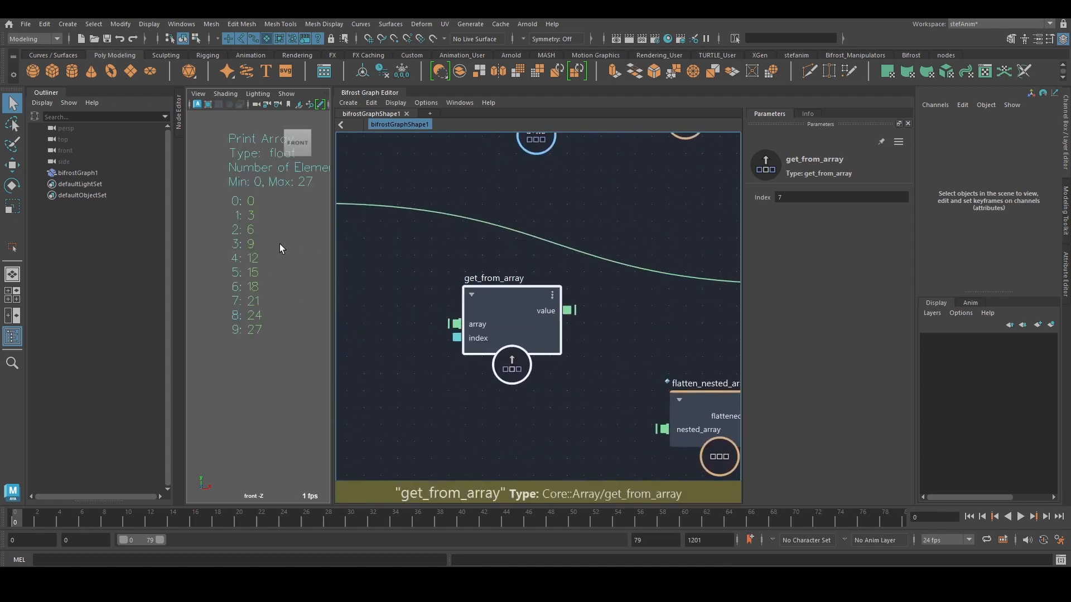
mouse_move(406, 276)
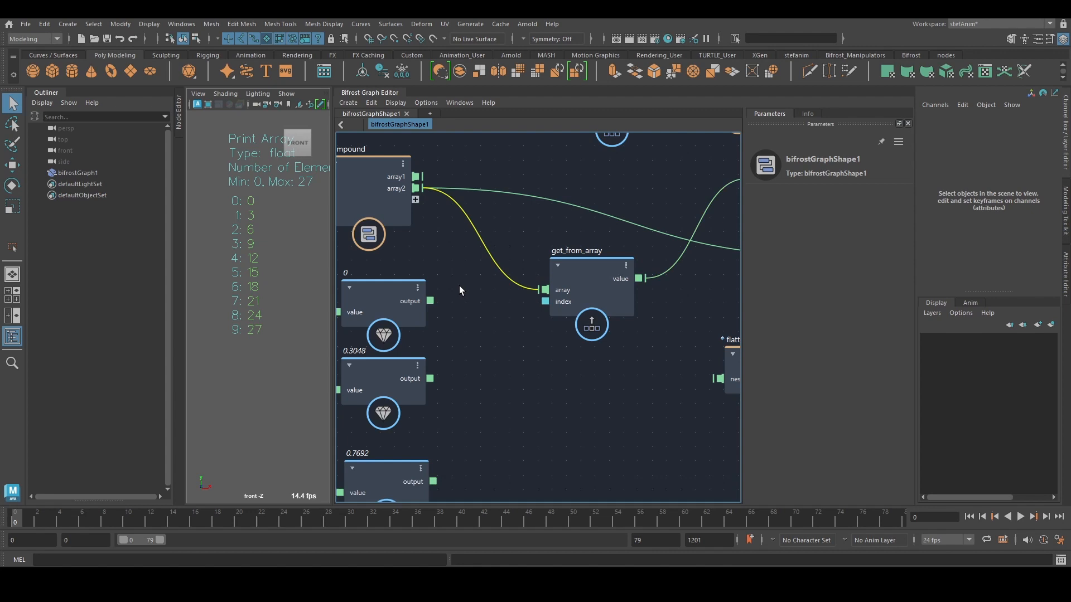
mouse_move(545, 302)
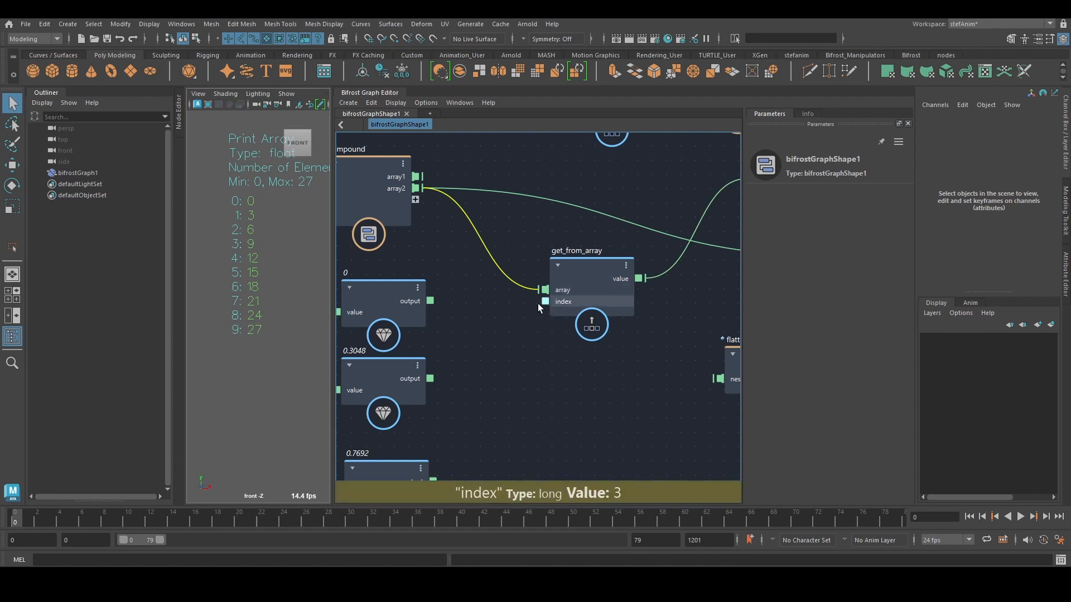
mouse_move(544, 308)
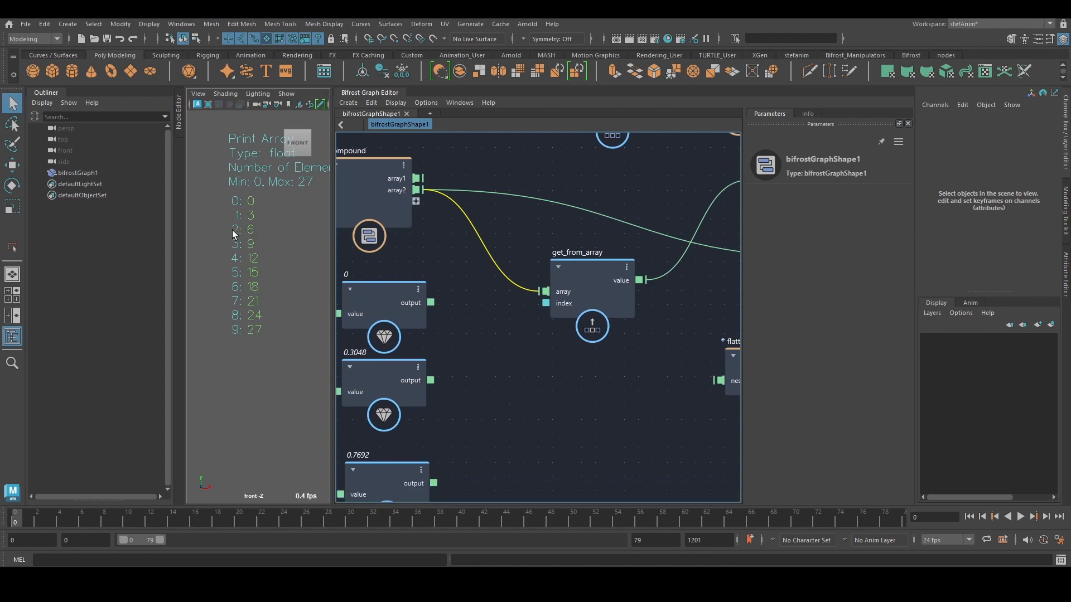
mouse_move(244, 273)
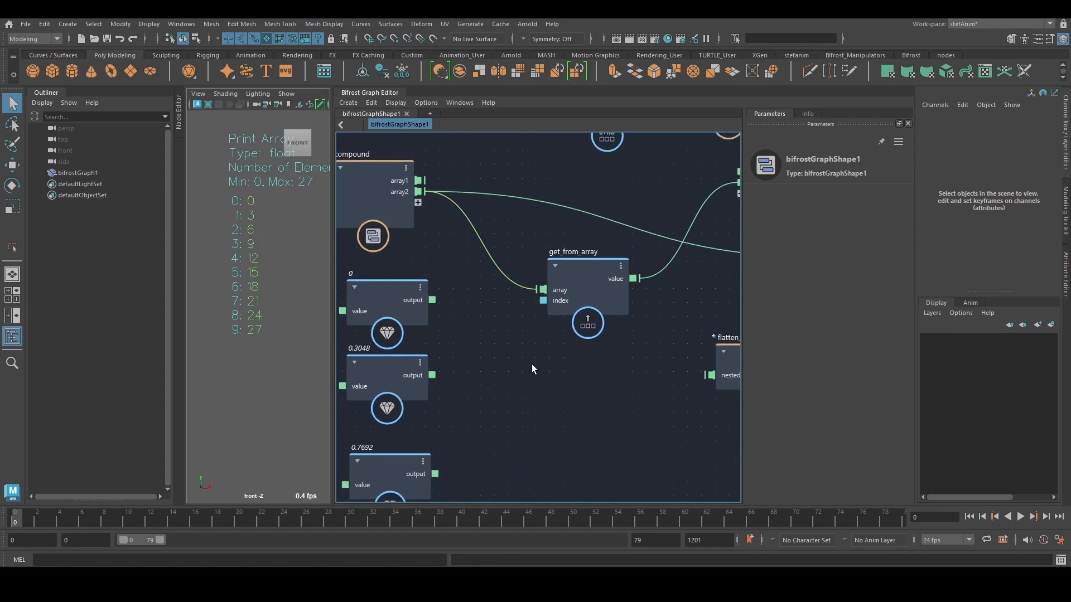
mouse_move(533, 302)
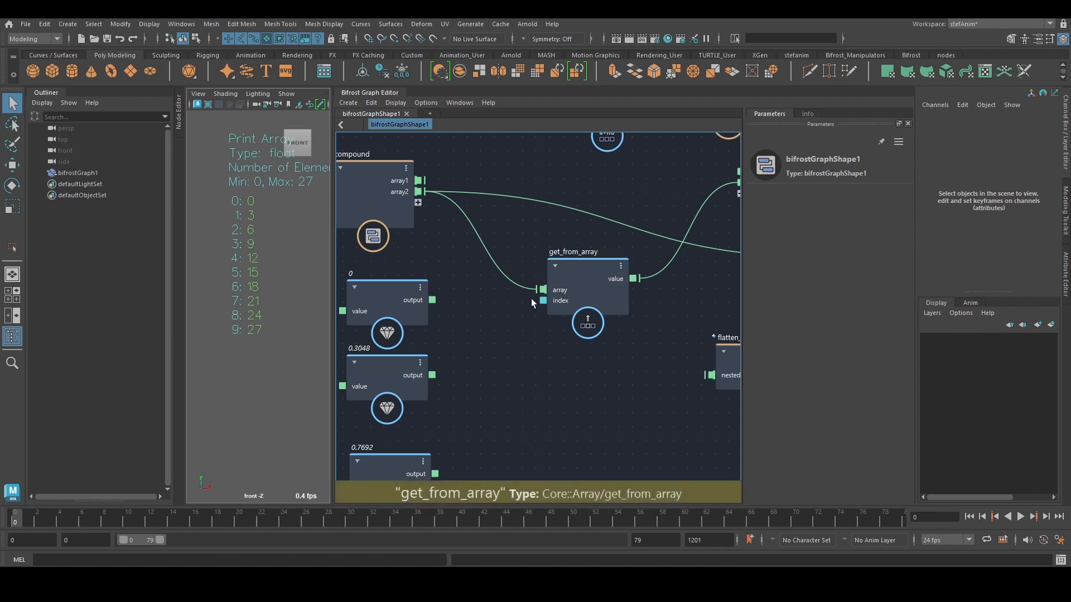
mouse_move(557, 300)
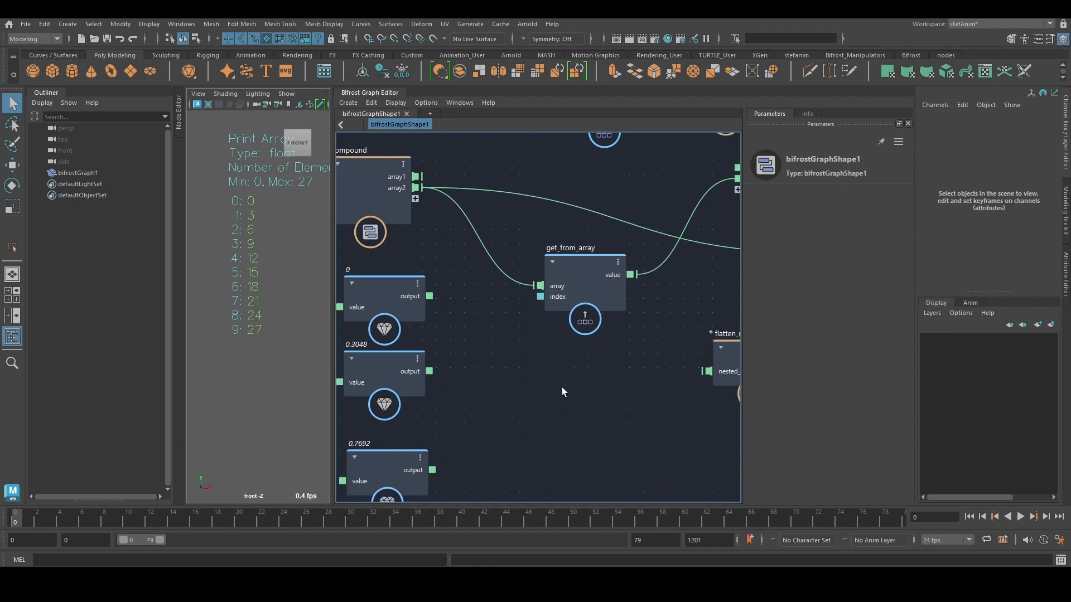
- Add a string_to_array node and select its Comma Separated String field for the index list
type("string")
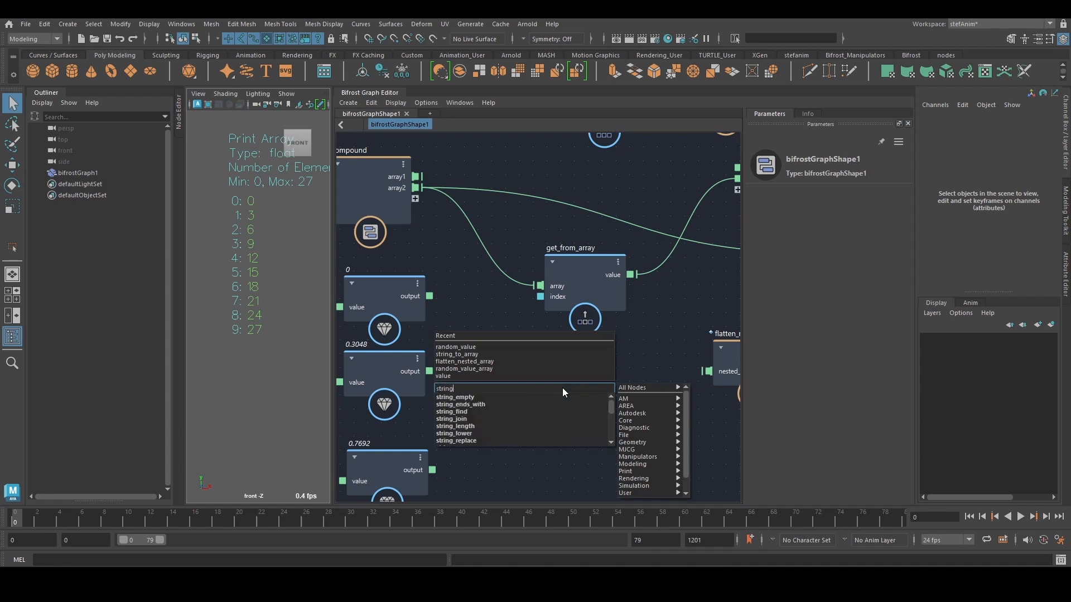
type("_to")
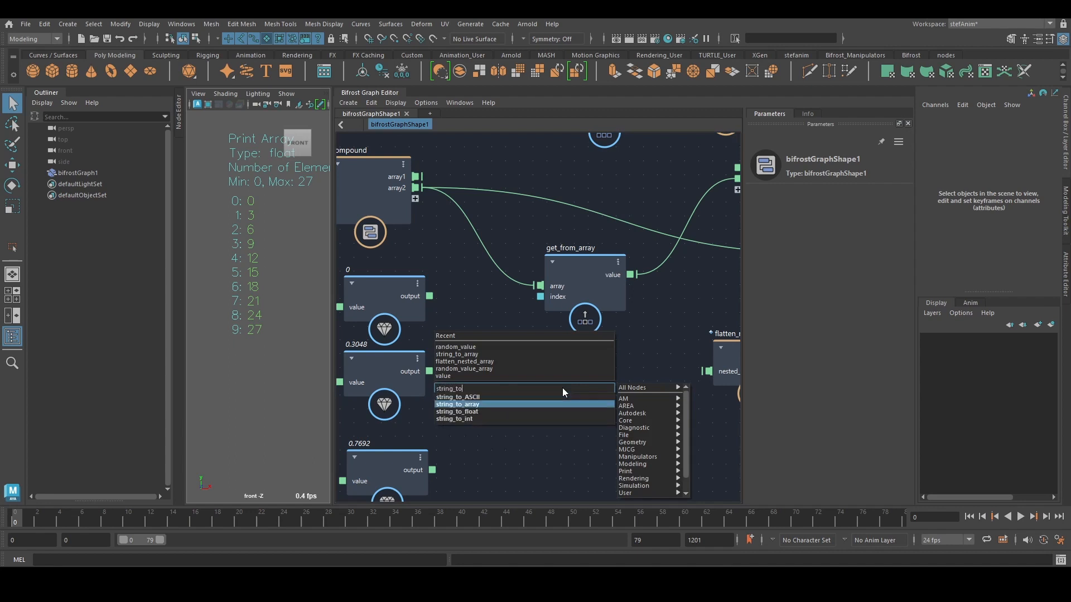
left_click(457, 404)
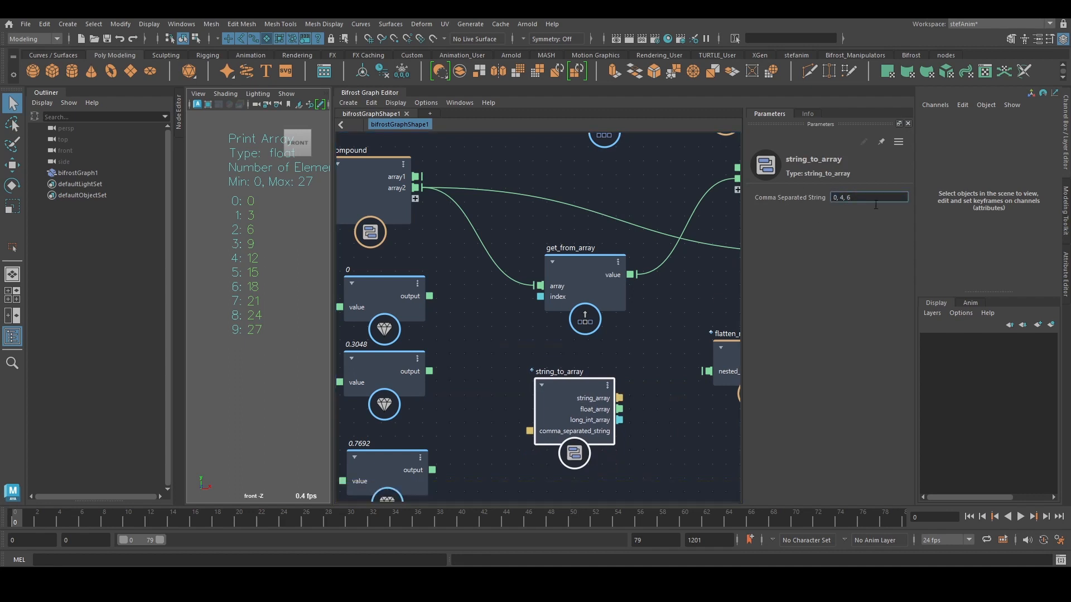
triple_click(867, 196)
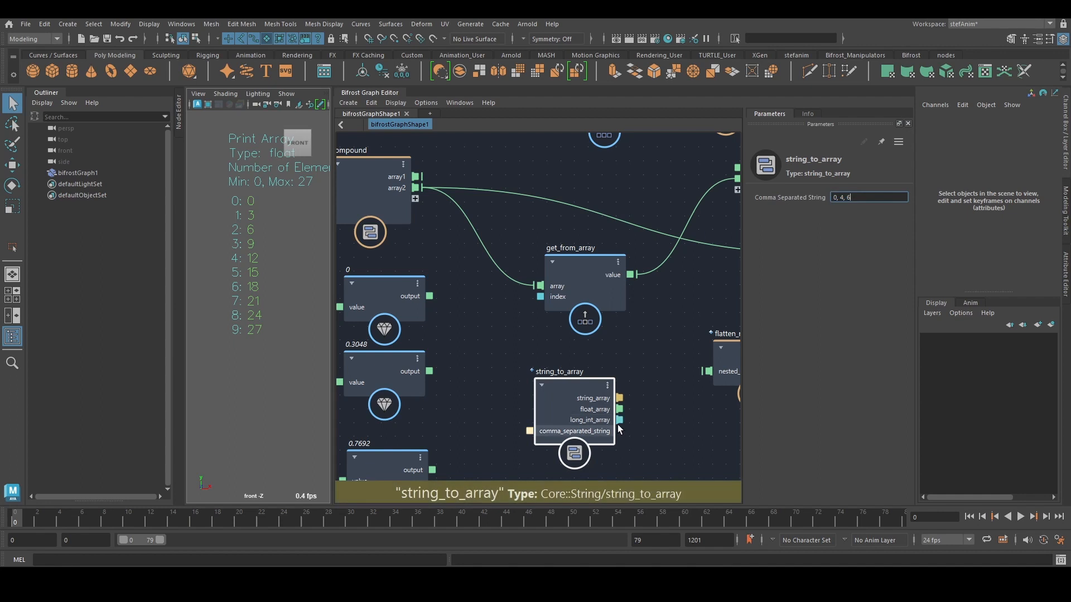
mouse_move(618, 401)
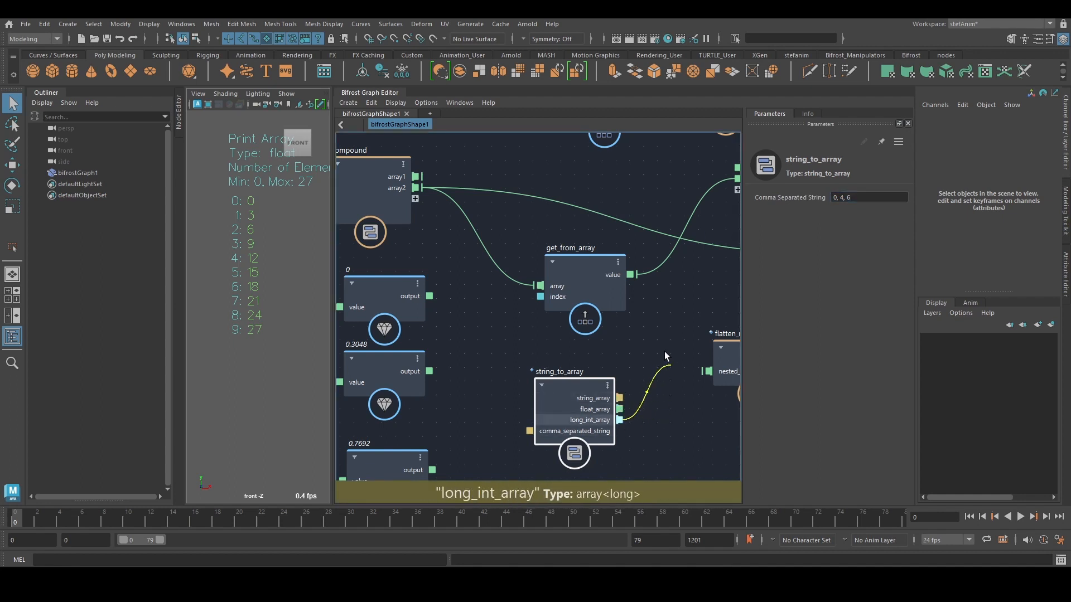
mouse_move(628, 419)
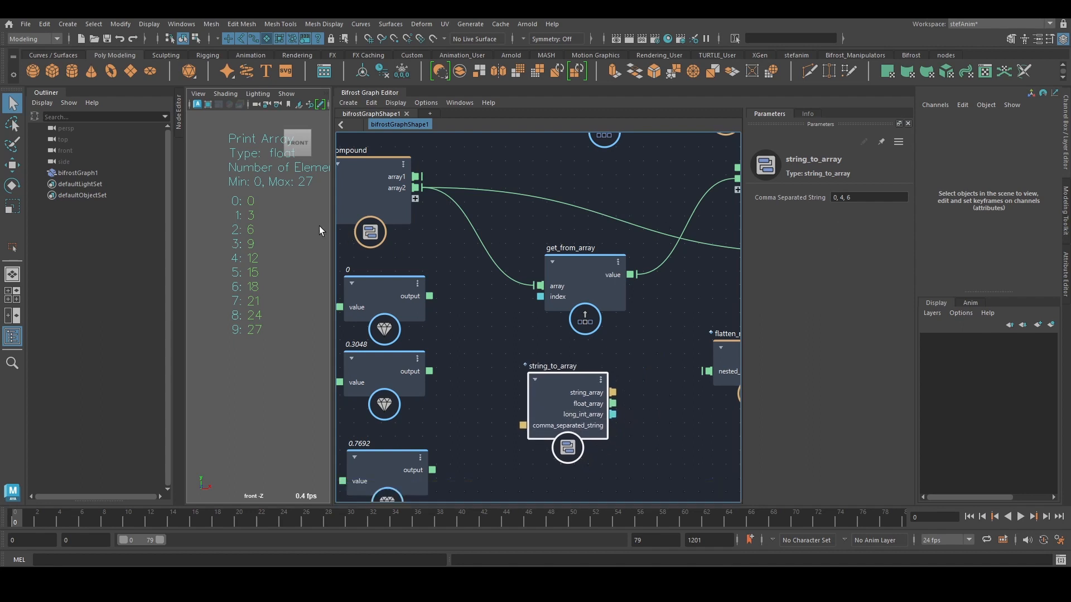
mouse_move(230, 314)
type("2")
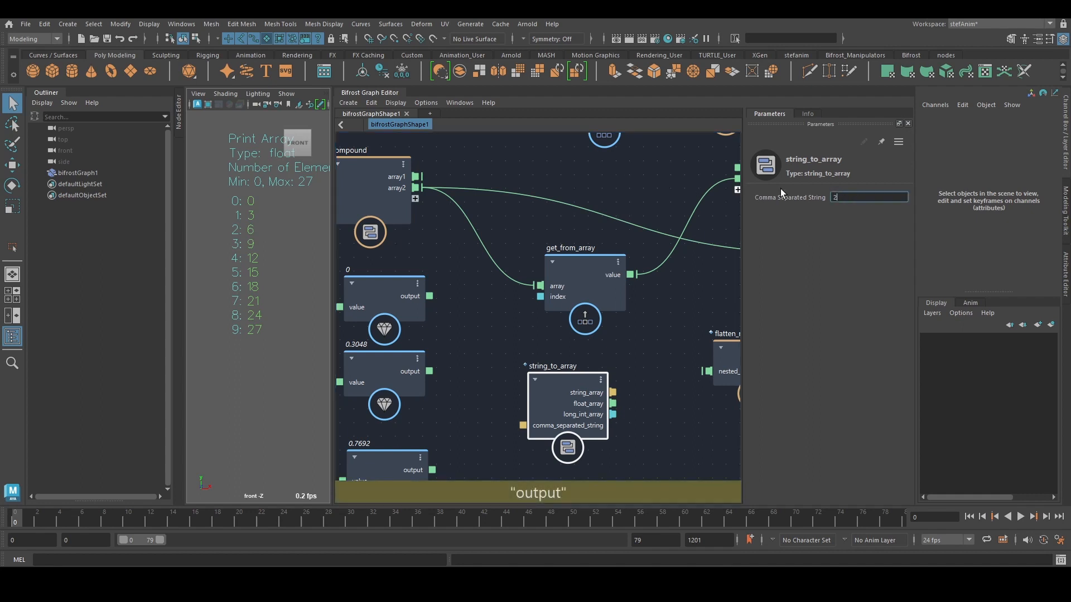
- Set the comma-separated string to "2, 8" so get_from_array prints only 6 and 24
type(", 8")
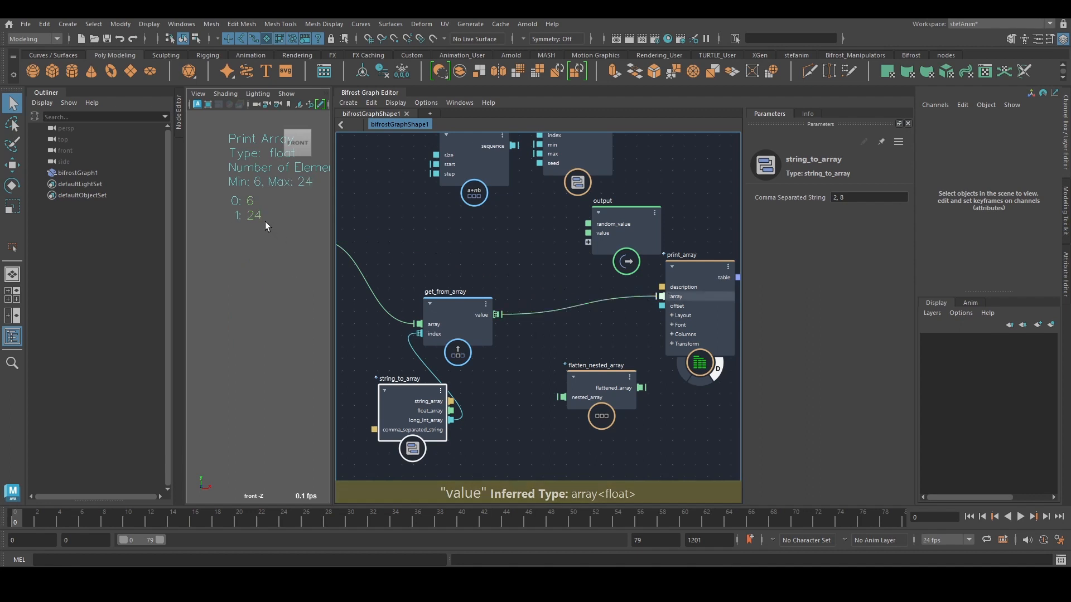
left_click(77, 171)
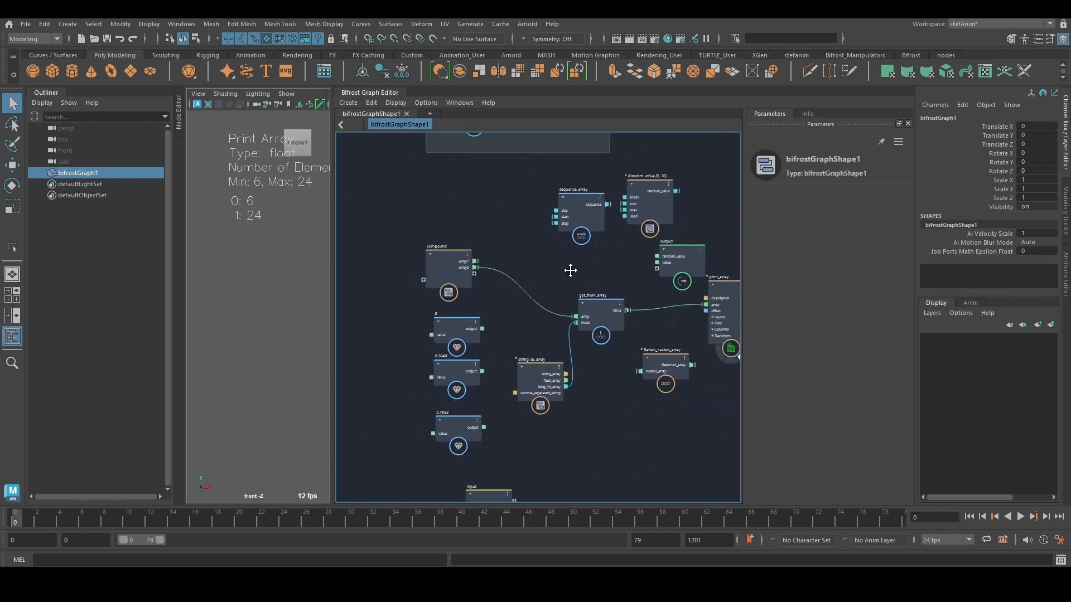
- Add a set_in_array node (index 0, value 0) below get_from_array
scroll("up", 3)
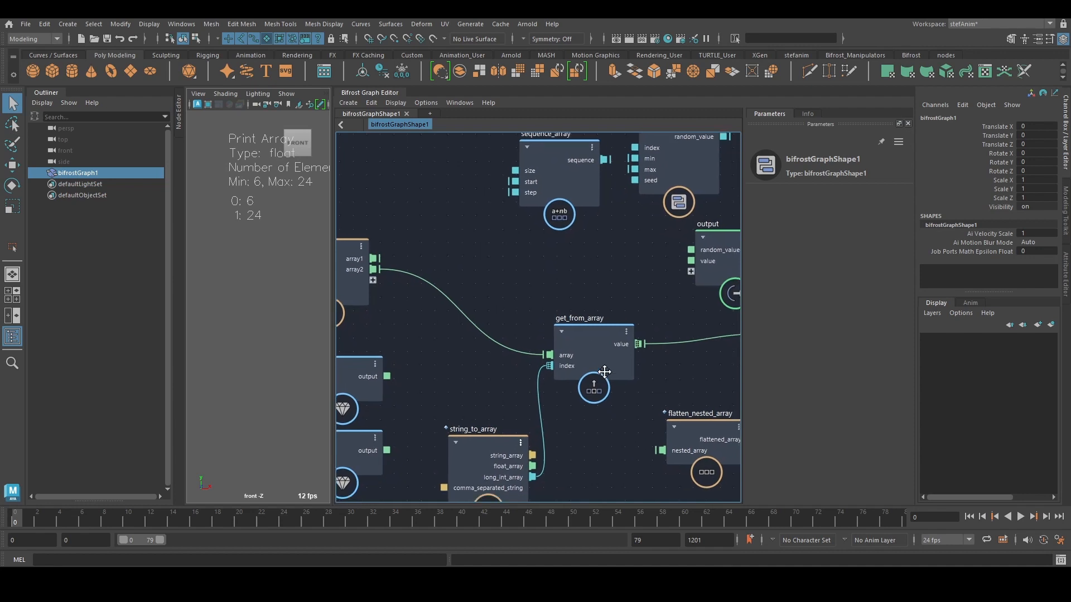
left_click(601, 372)
type("sia")
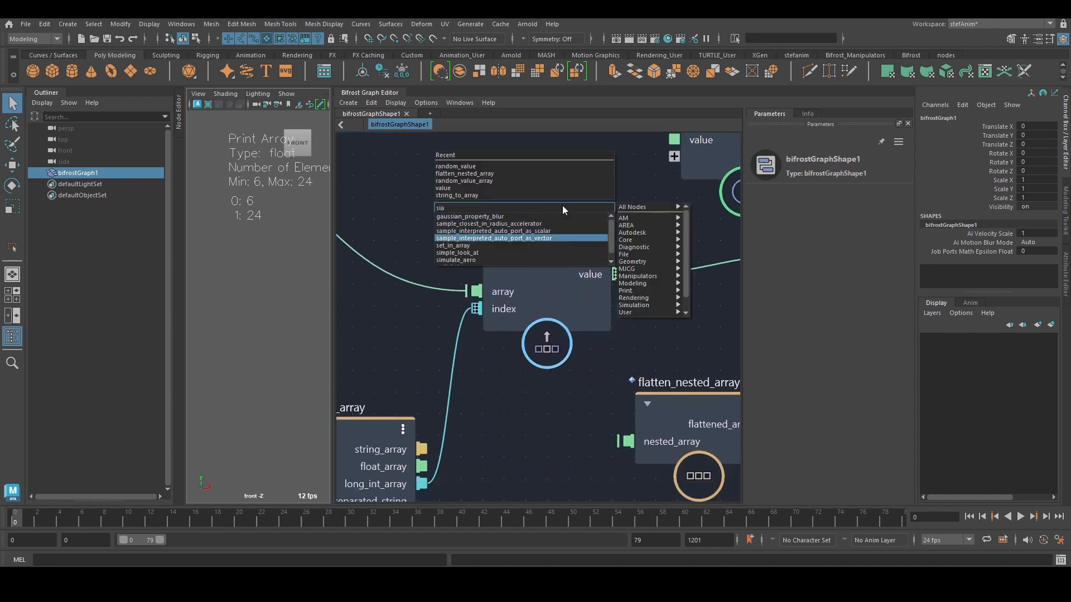
left_click(453, 245)
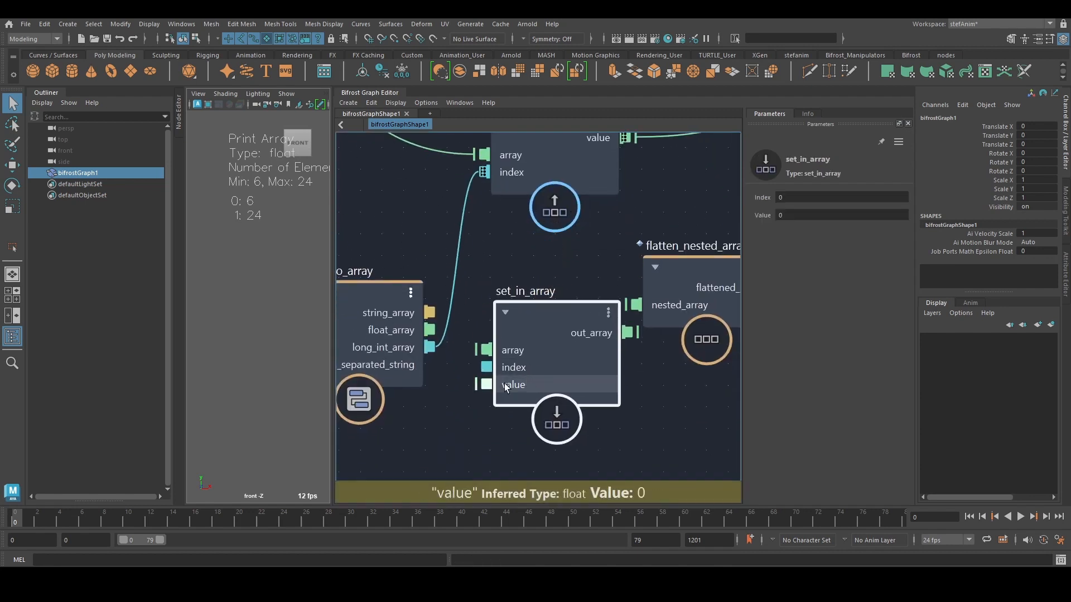
mouse_move(467, 437)
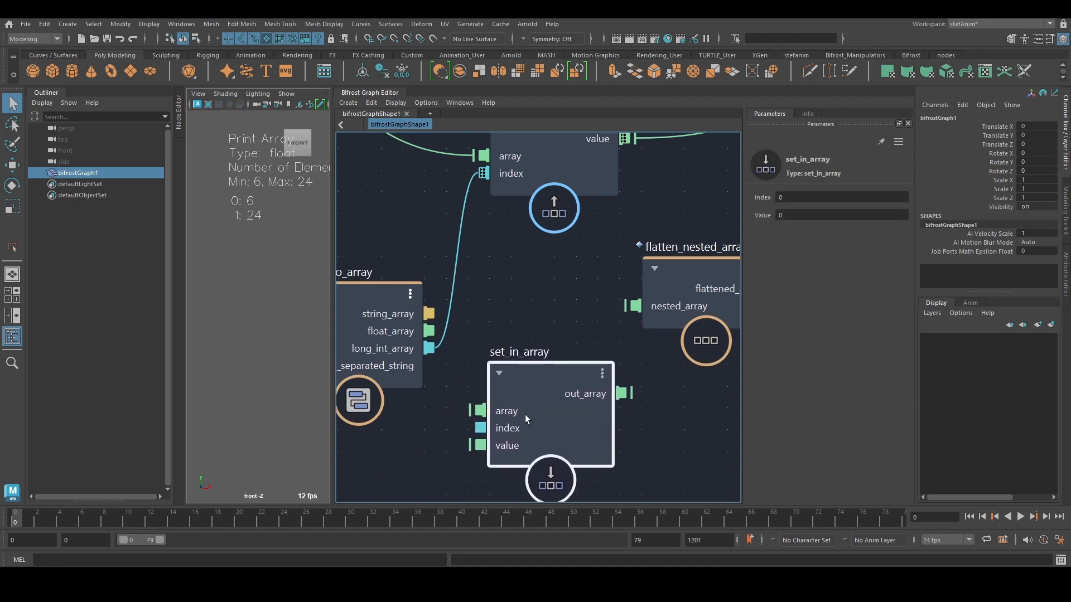
mouse_move(584, 383)
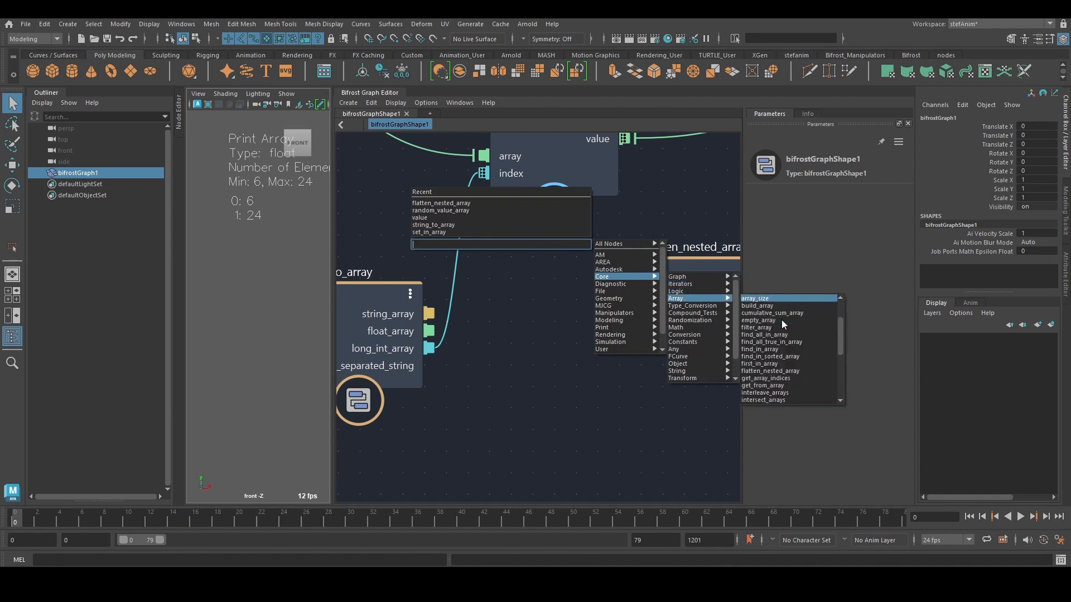
mouse_move(782, 320)
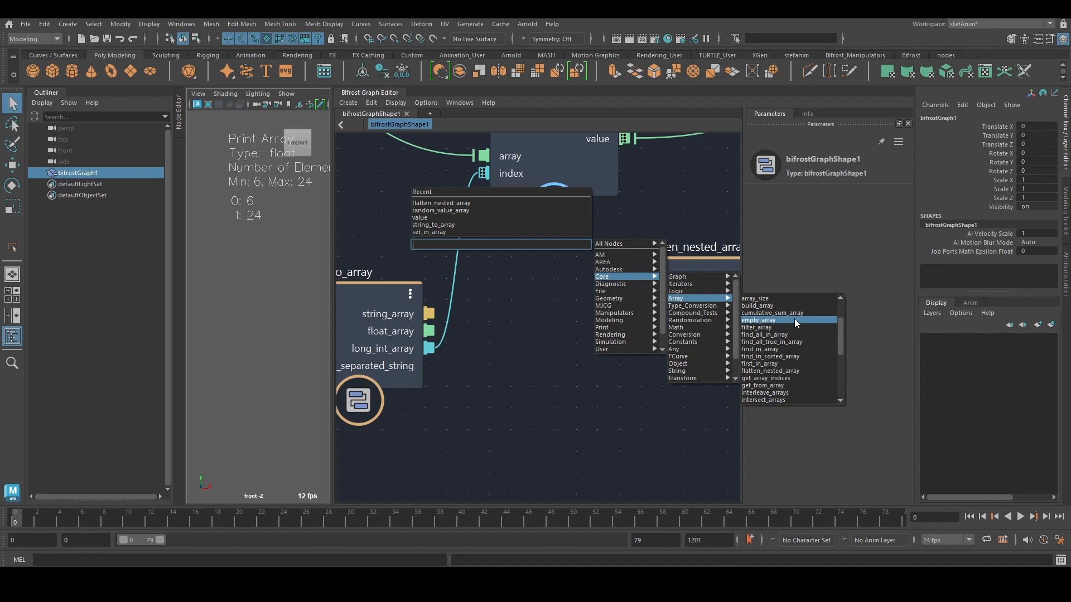
mouse_move(772, 312)
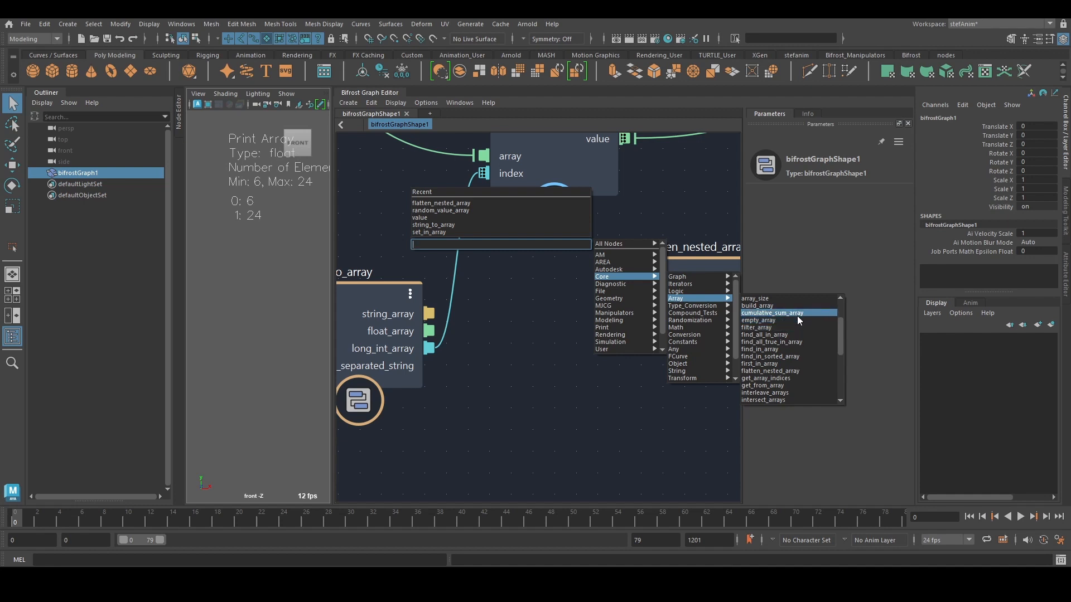
mouse_move(804, 349)
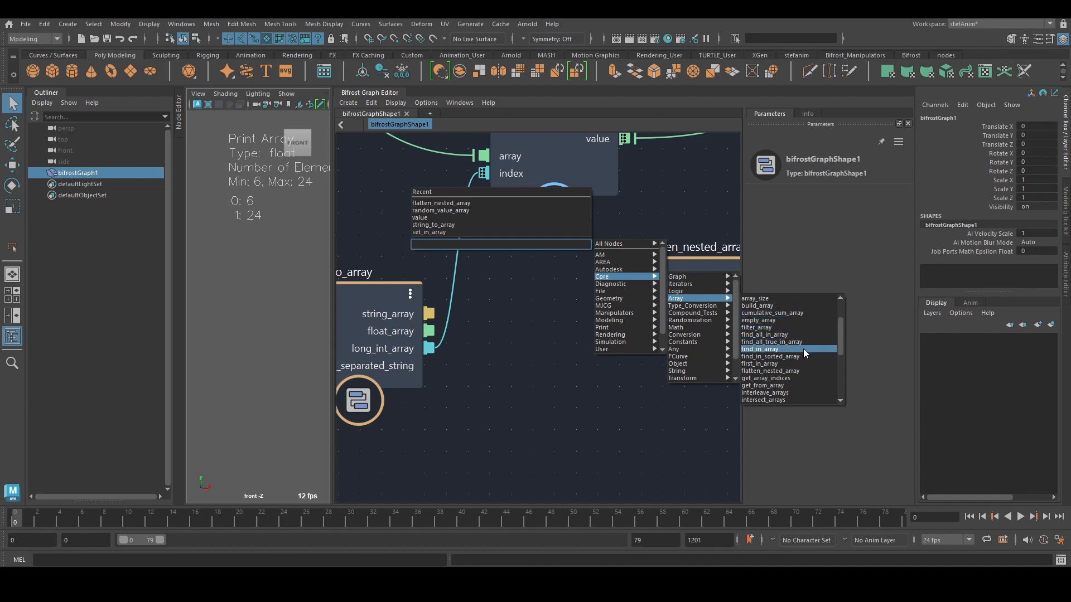
mouse_move(759, 335)
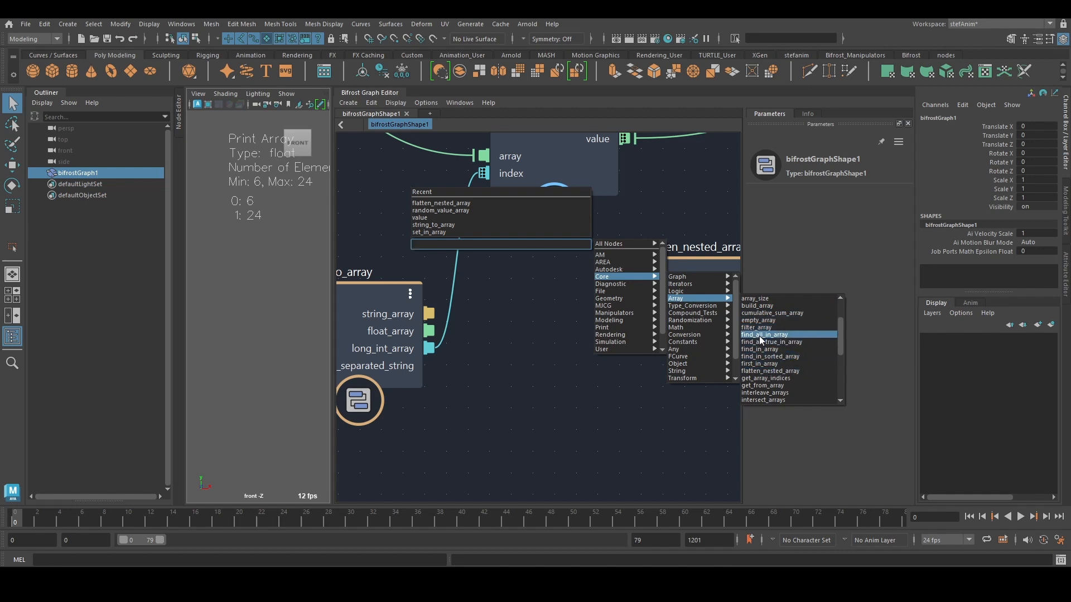
mouse_move(763, 349)
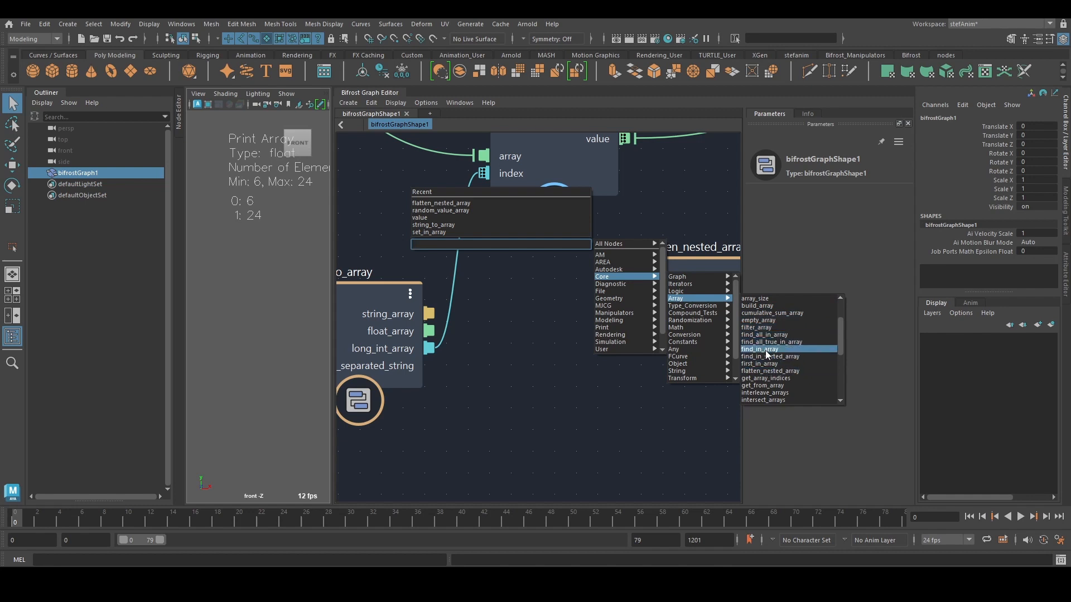
mouse_move(790, 364)
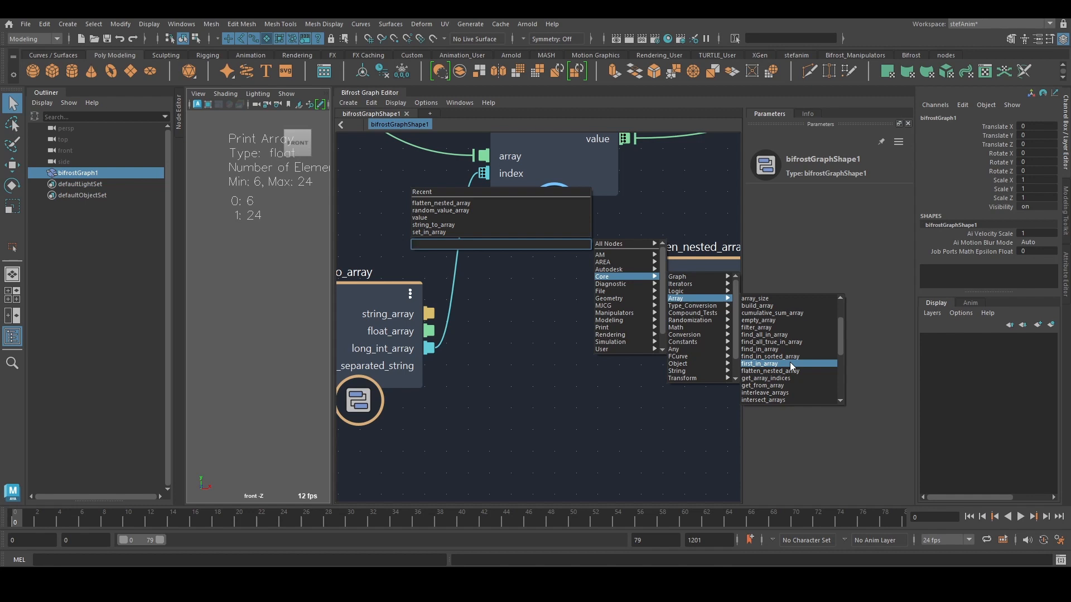
mouse_move(784, 367)
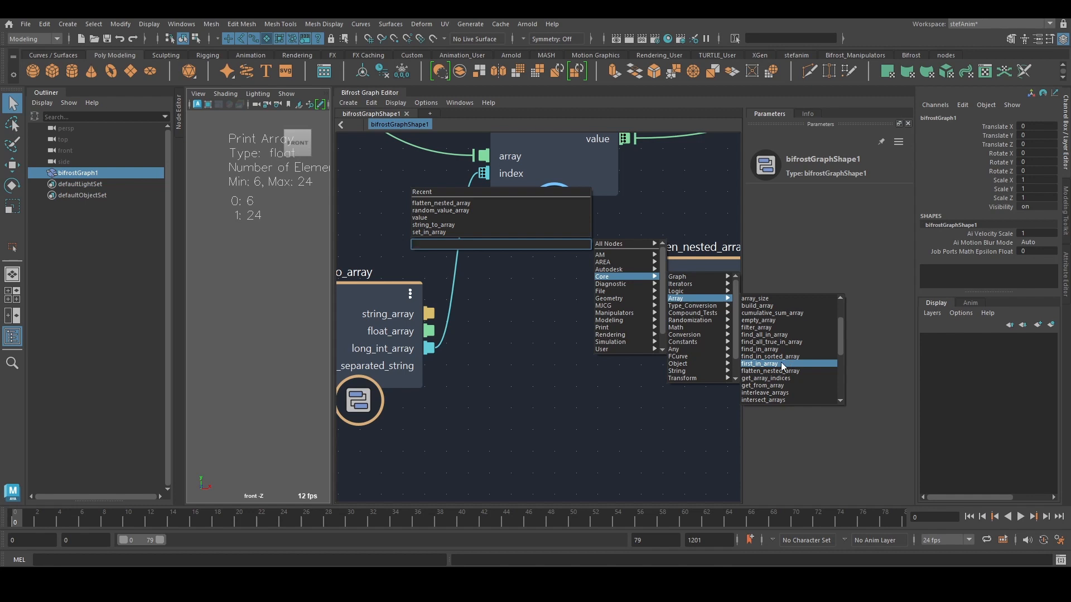
- Scroll through the Core > Array node list in the node browser
scroll("down", 3)
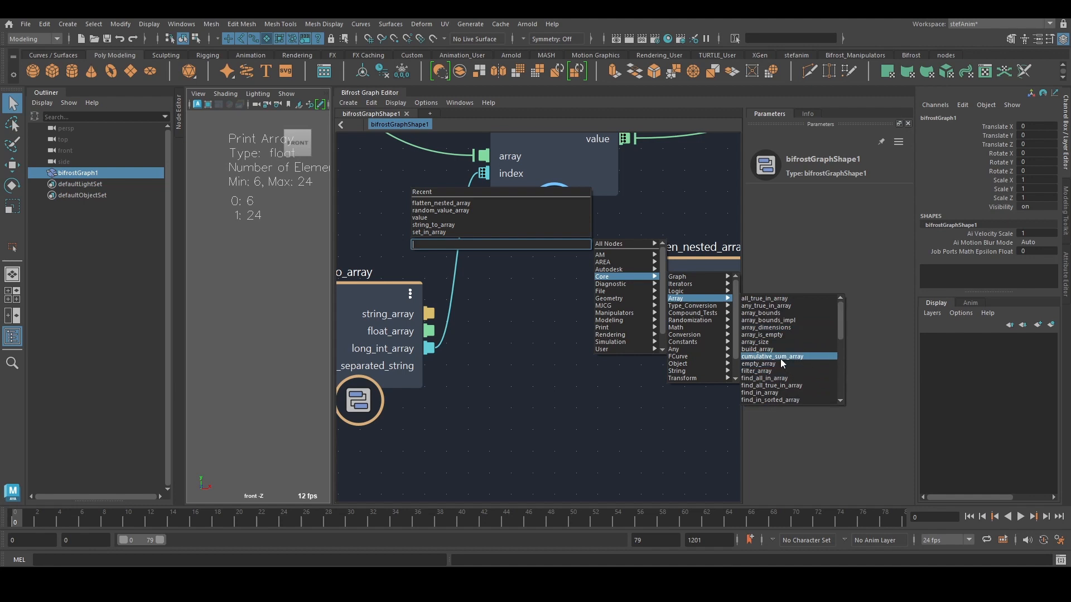
mouse_move(780, 312)
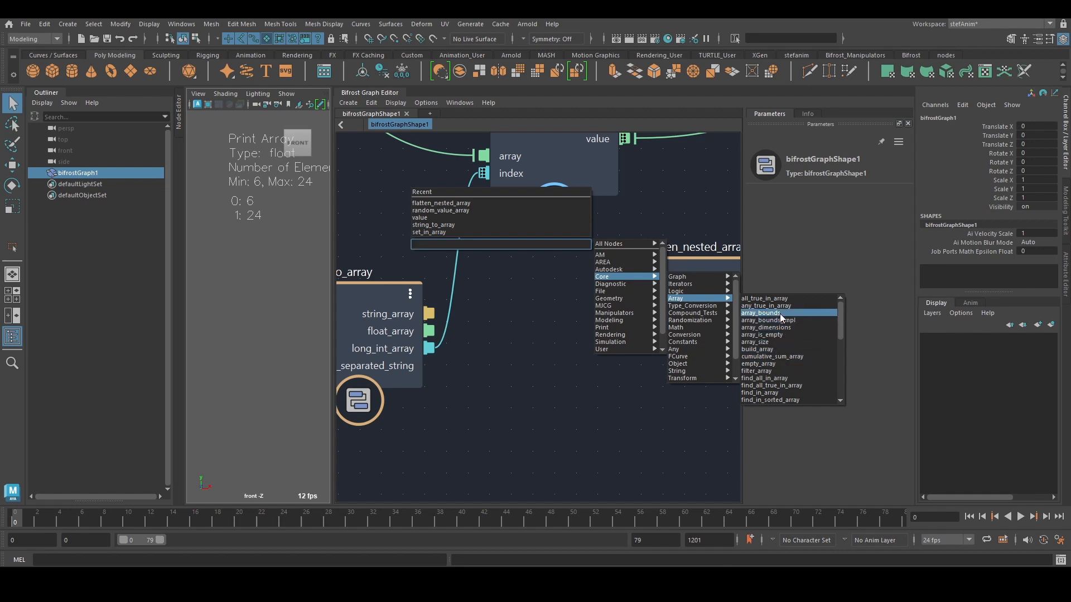